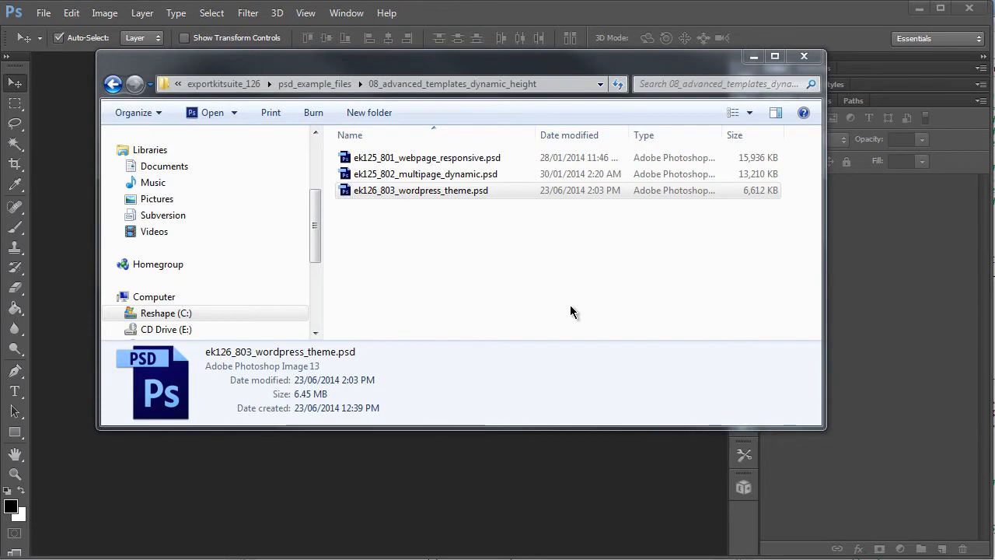
pyautogui.moveTo(454, 251)
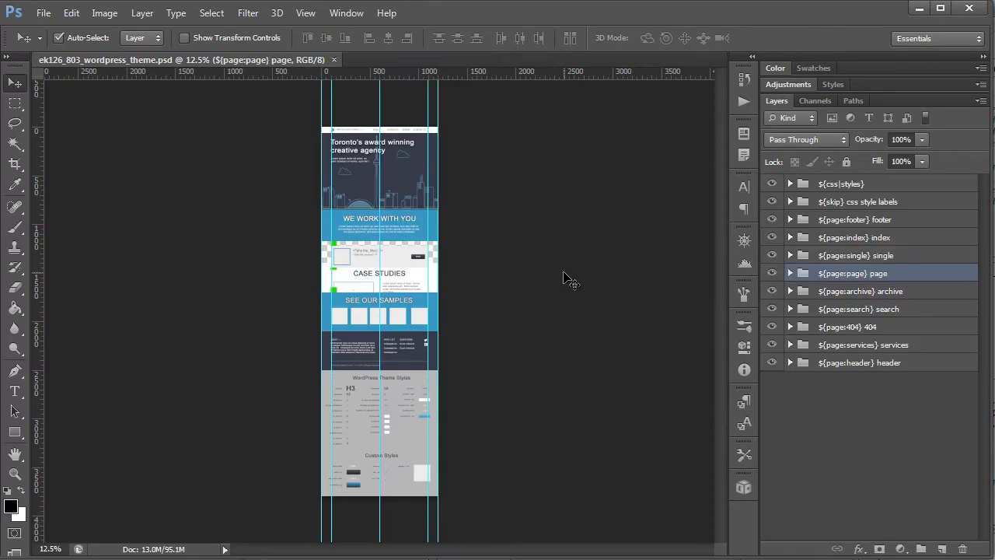
pyautogui.moveTo(653, 272)
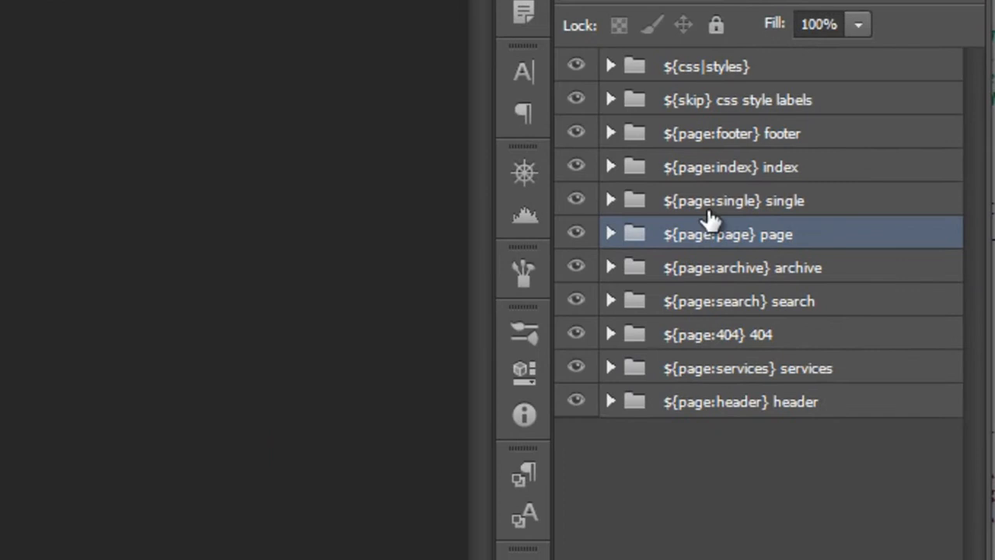
pyautogui.moveTo(754, 350)
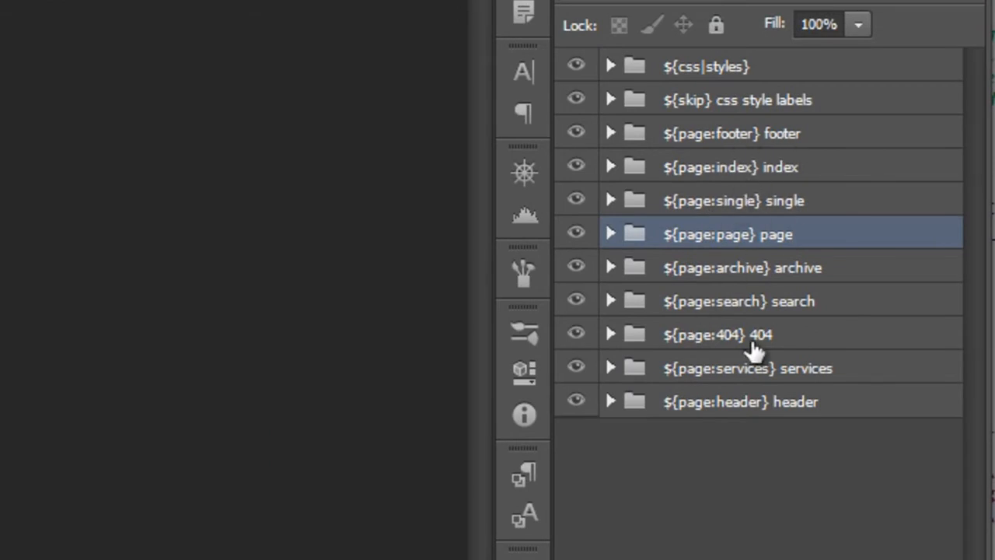
pyautogui.moveTo(715, 366)
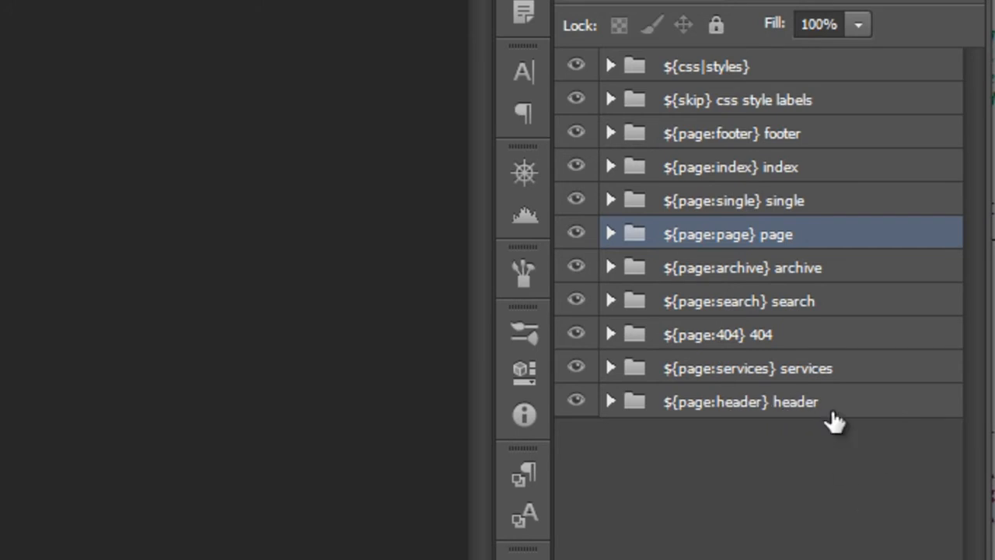
pyautogui.click(730, 167)
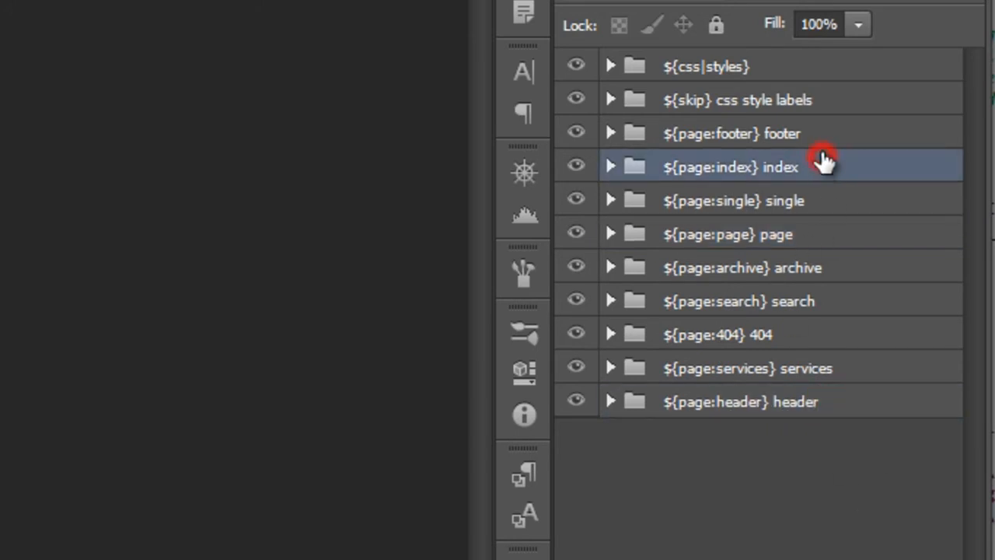
pyautogui.click(731, 134)
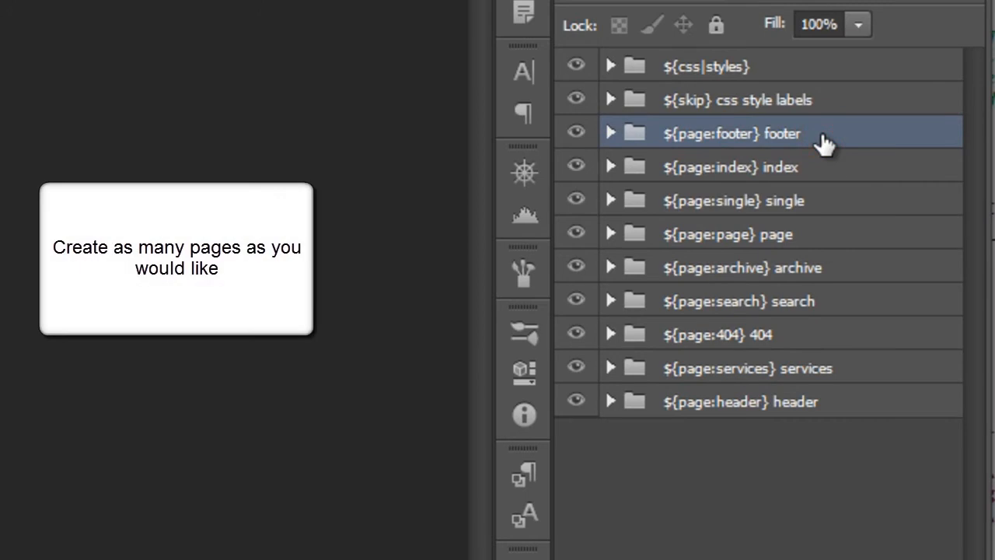
pyautogui.moveTo(864, 210)
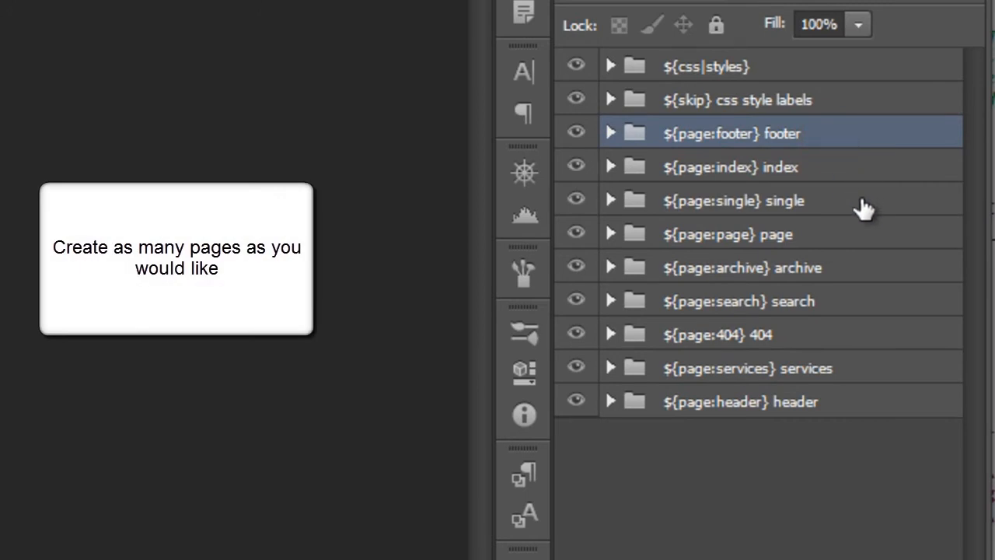
pyautogui.click(777, 233)
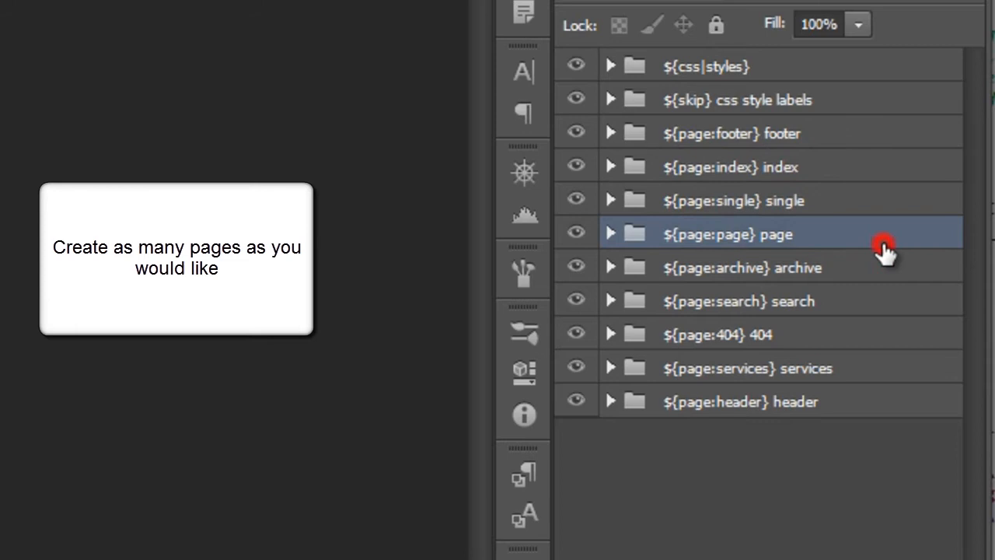
pyautogui.click(738, 301)
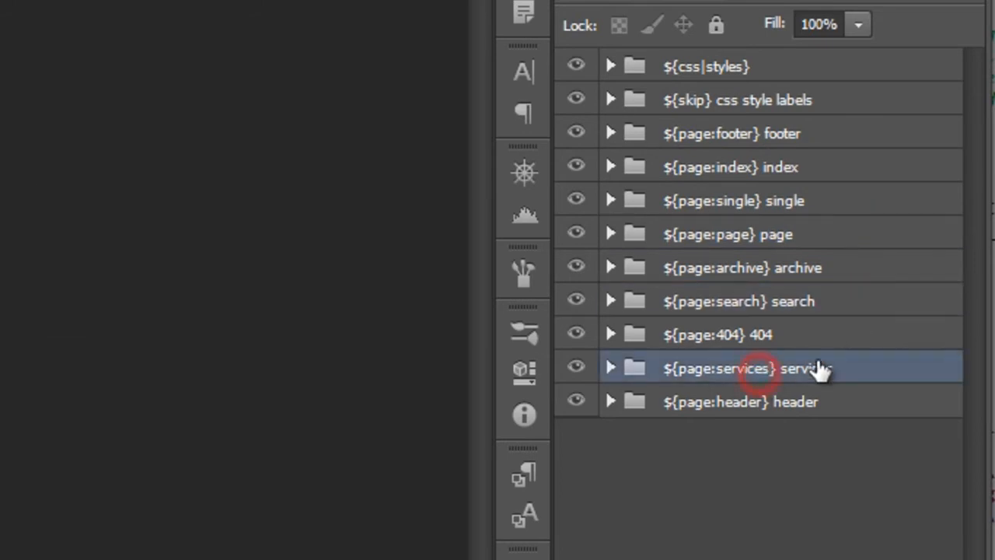
pyautogui.moveTo(762, 365)
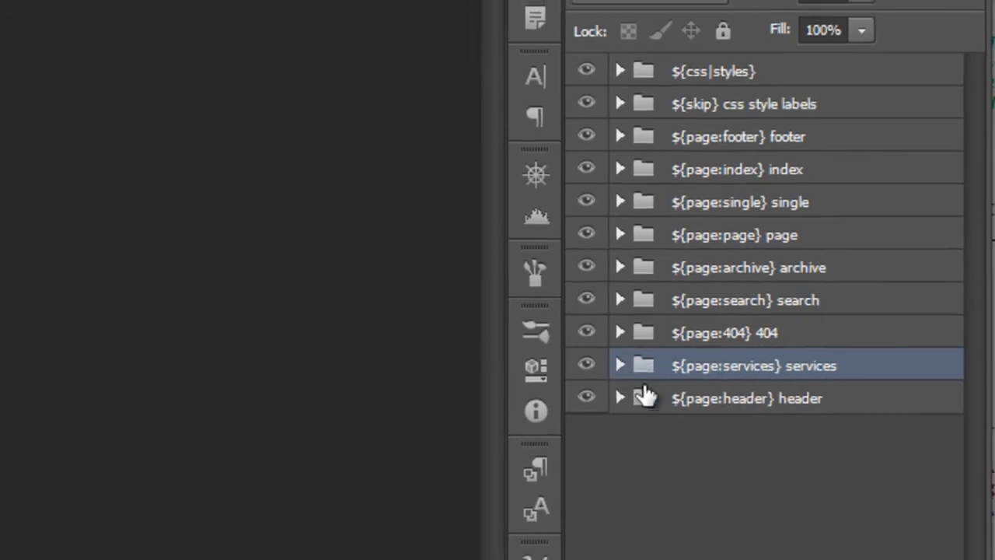
# Expand the ${page:header} folder and its header content group to show the blog-name layer.
pyautogui.click(620, 398)
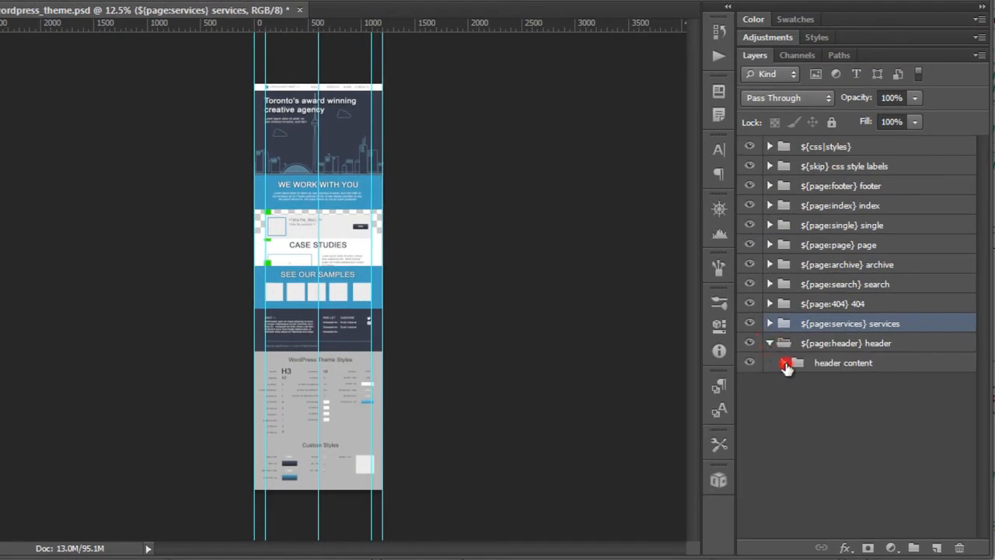
pyautogui.click(787, 362)
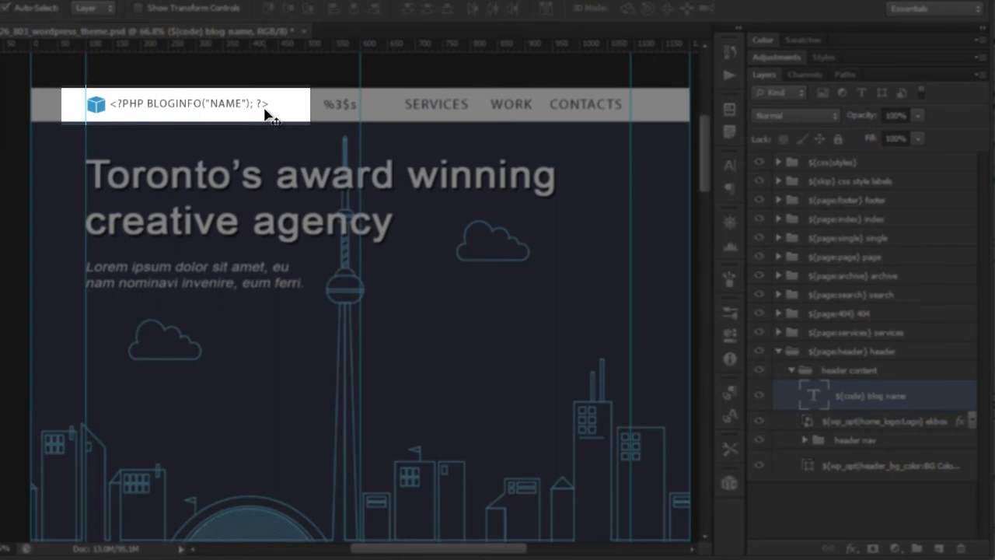
pyautogui.moveTo(261, 119)
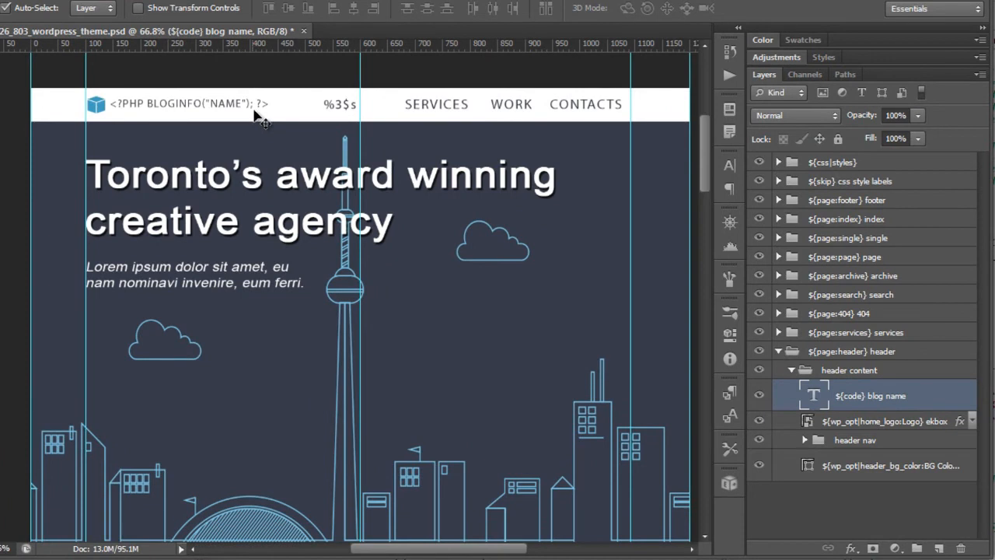
pyautogui.moveTo(246, 125)
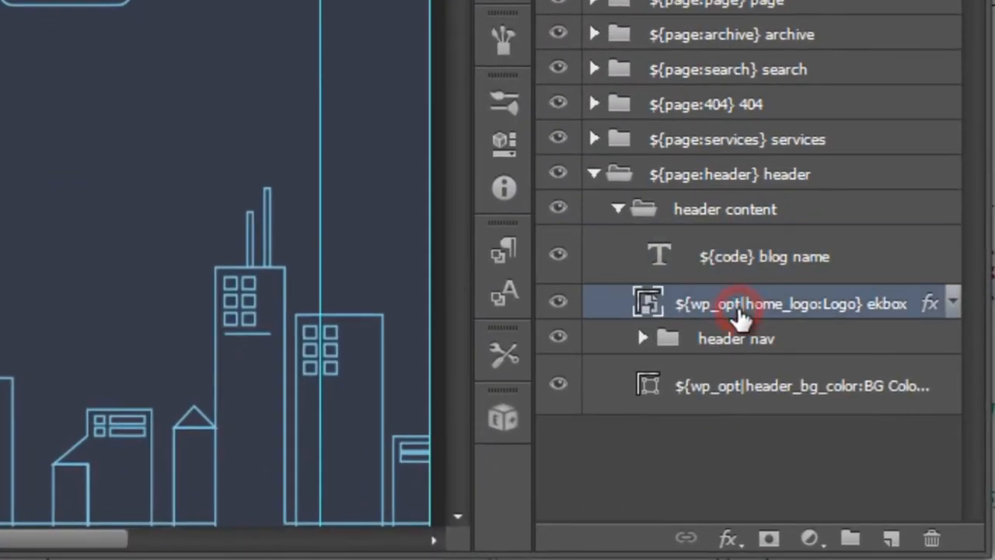
pyautogui.moveTo(731, 322)
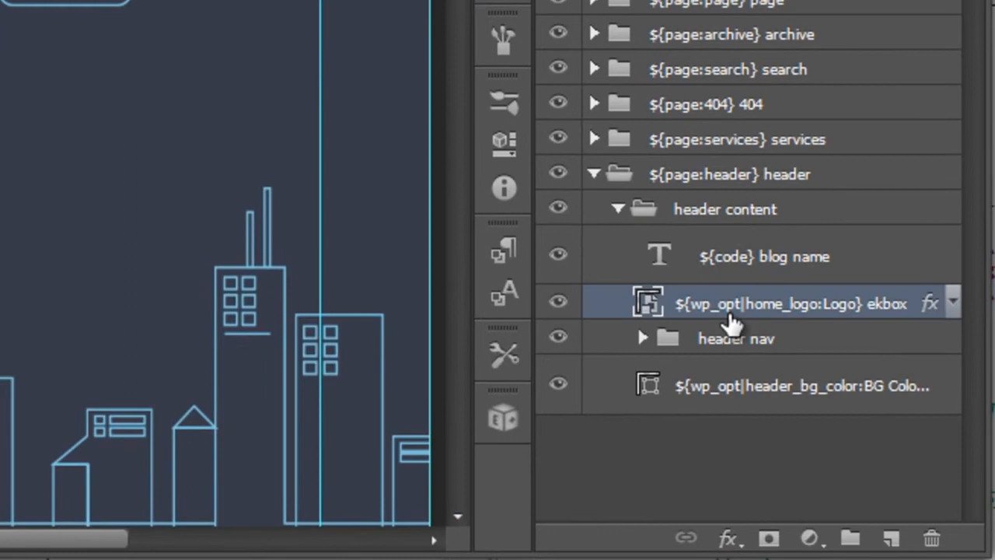
pyautogui.moveTo(706, 325)
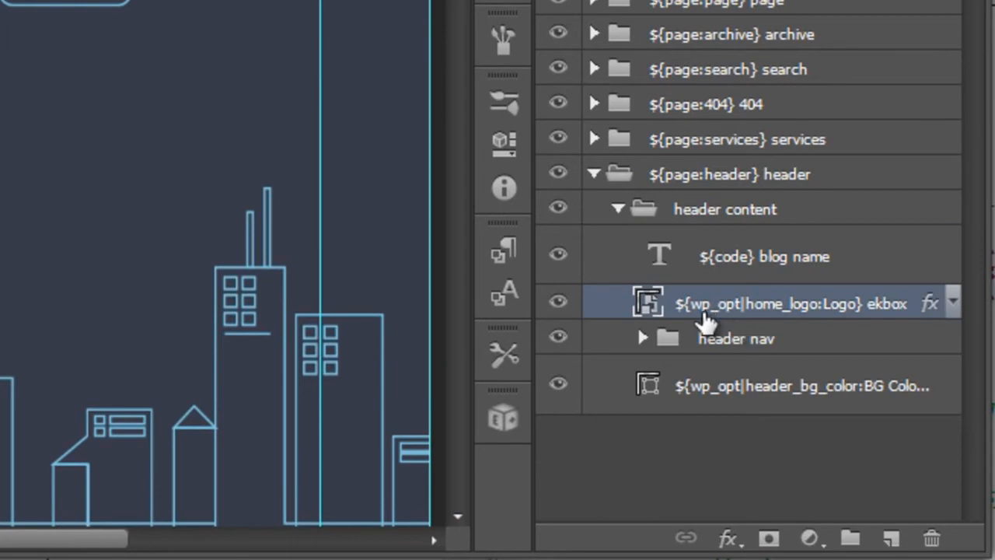
pyautogui.moveTo(738, 319)
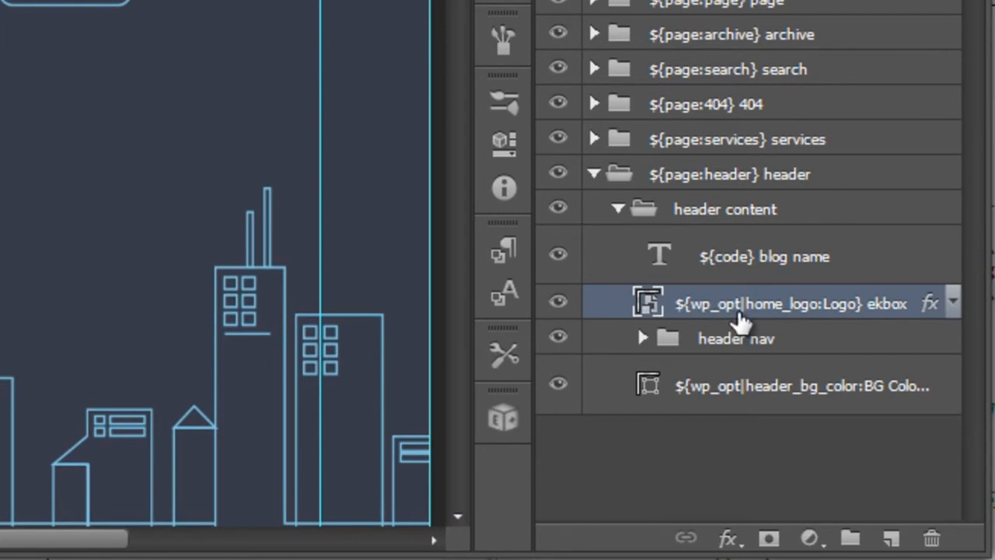
pyautogui.moveTo(733, 339)
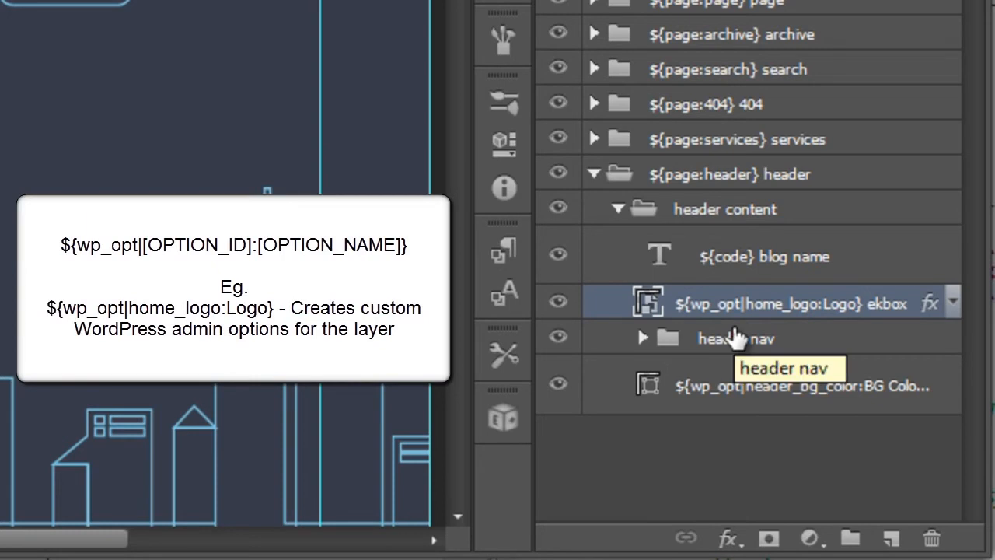
pyautogui.moveTo(734, 322)
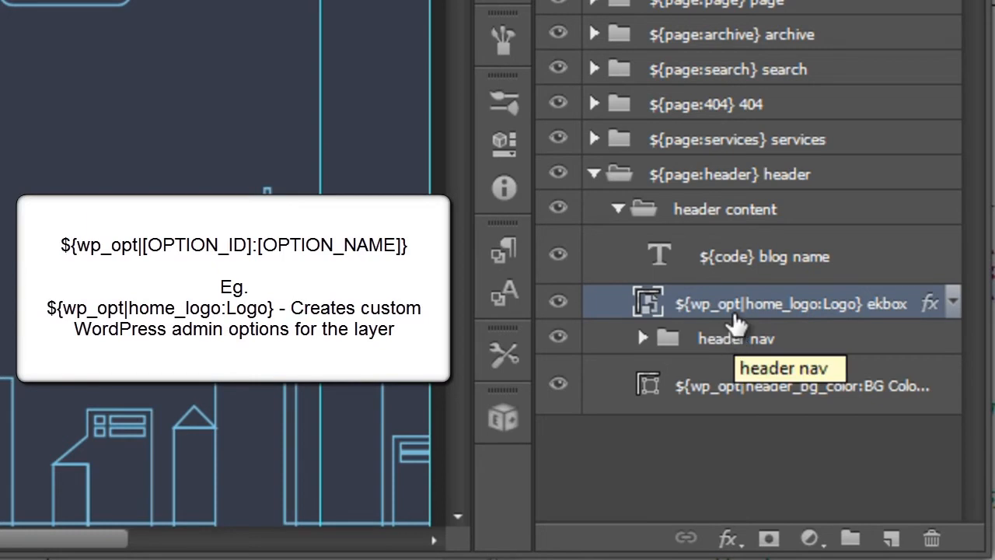
pyautogui.moveTo(821, 303)
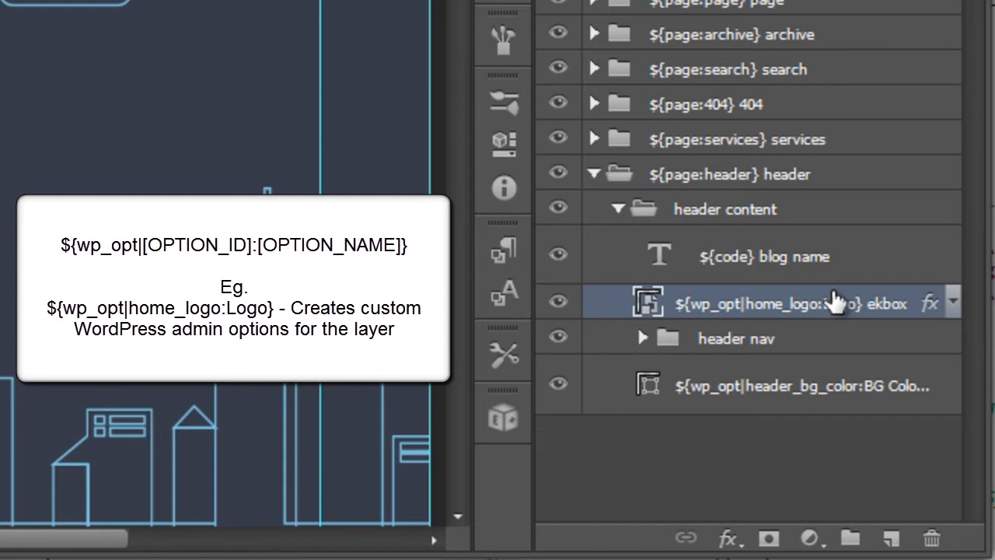
pyautogui.moveTo(719, 311)
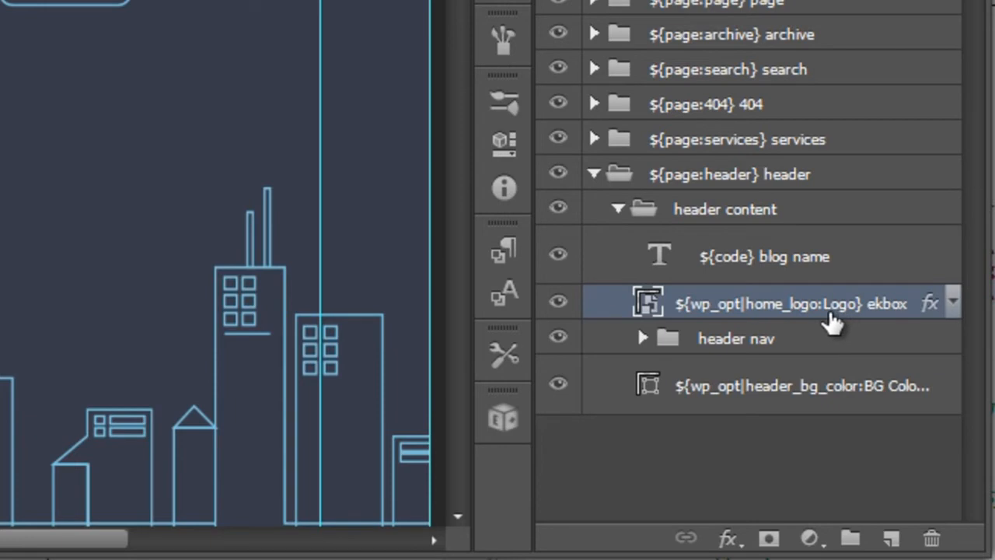
pyautogui.moveTo(816, 317)
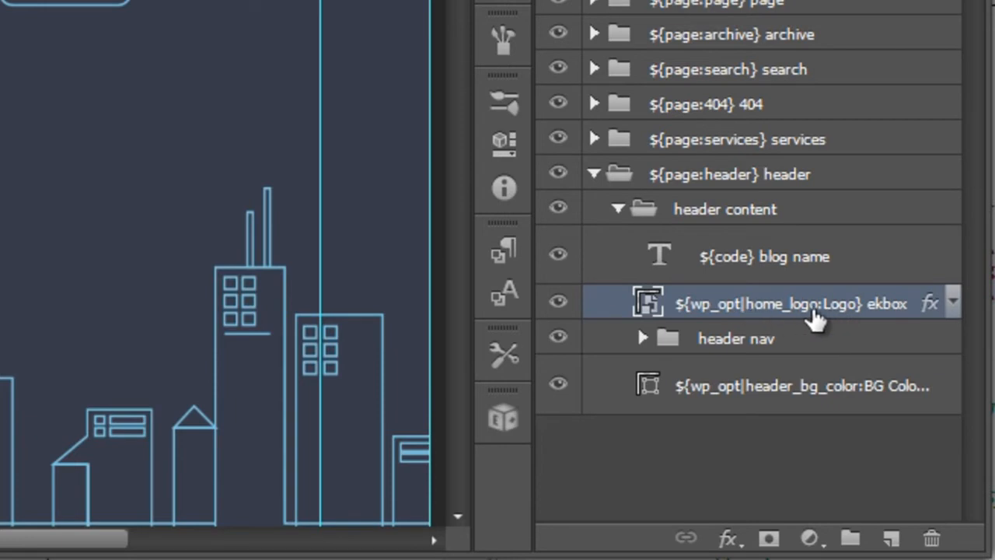
pyautogui.moveTo(759, 311)
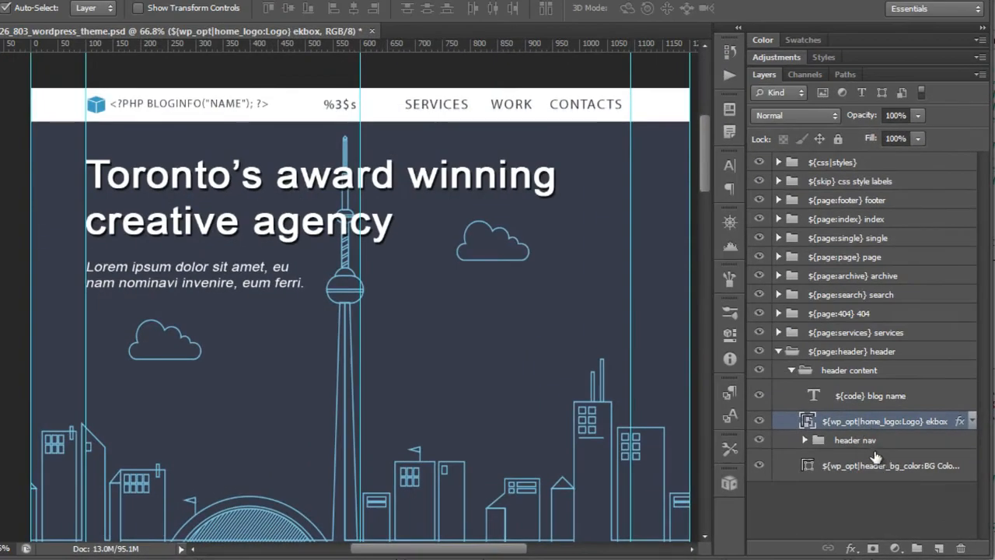
pyautogui.moveTo(847, 428)
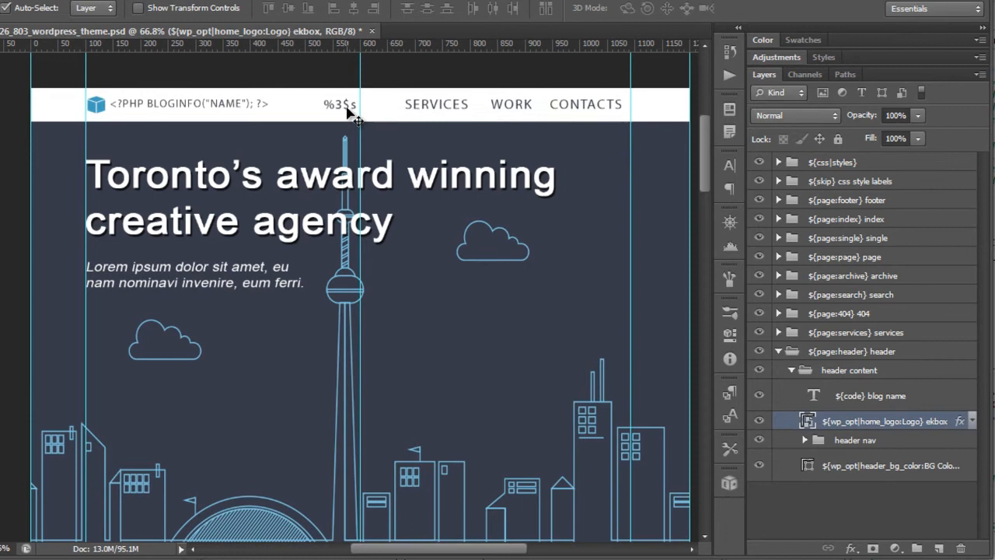
pyautogui.click(510, 103)
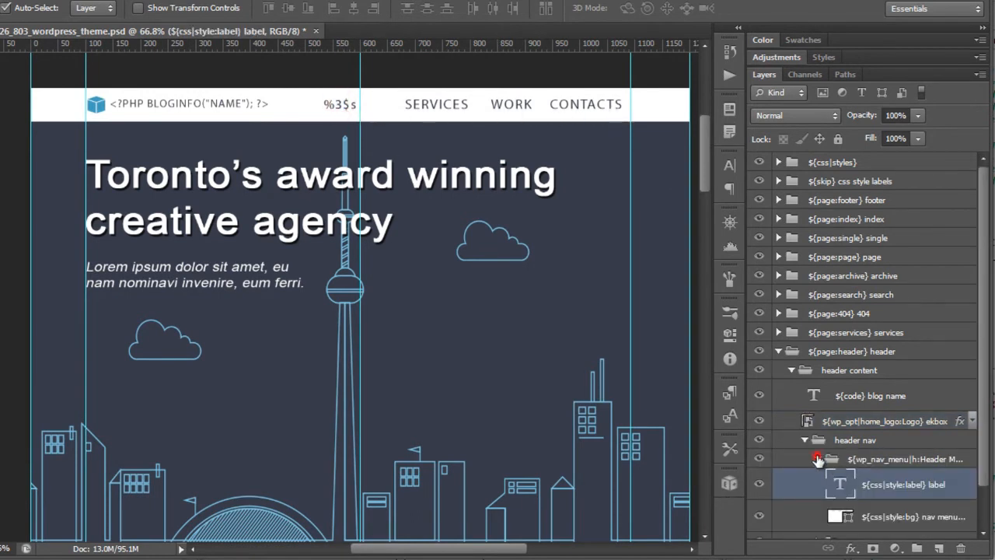
pyautogui.click(818, 459)
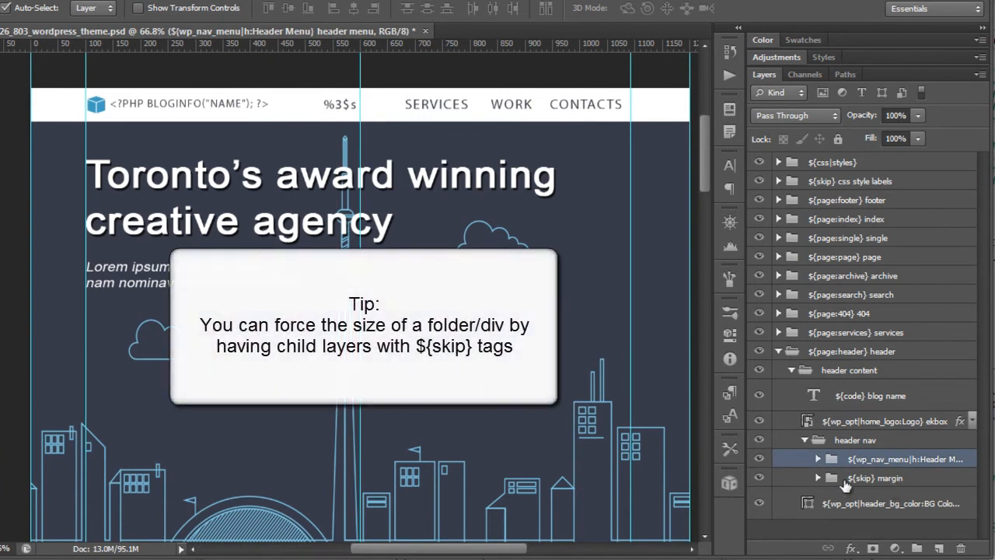
pyautogui.click(876, 478)
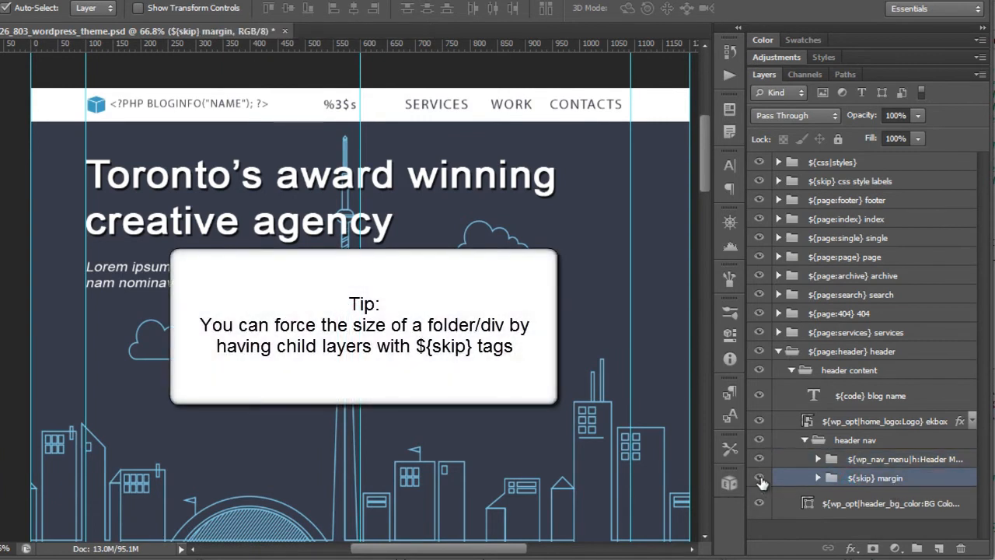
pyautogui.moveTo(765, 488)
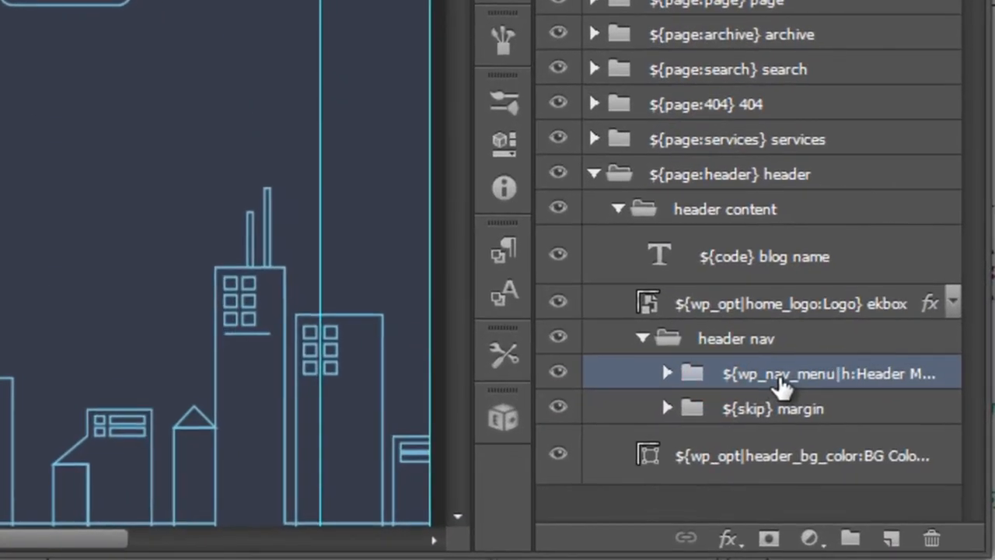
pyautogui.moveTo(812, 378)
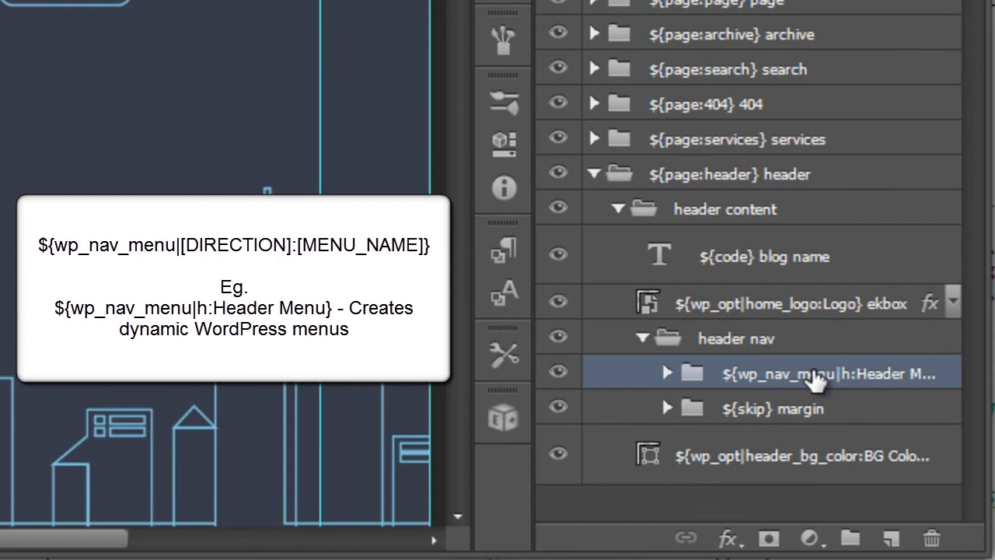
pyautogui.moveTo(855, 389)
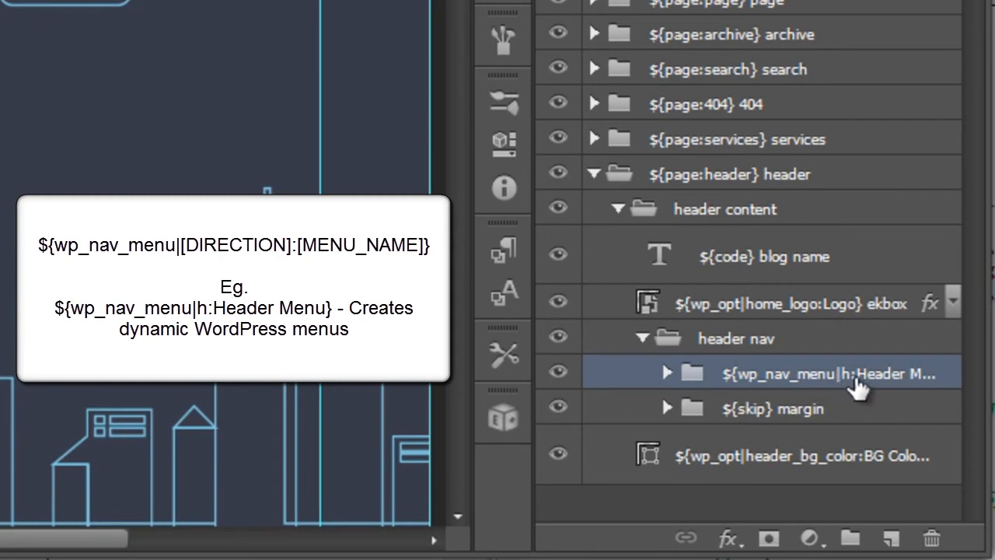
pyautogui.doubleClick(832, 374)
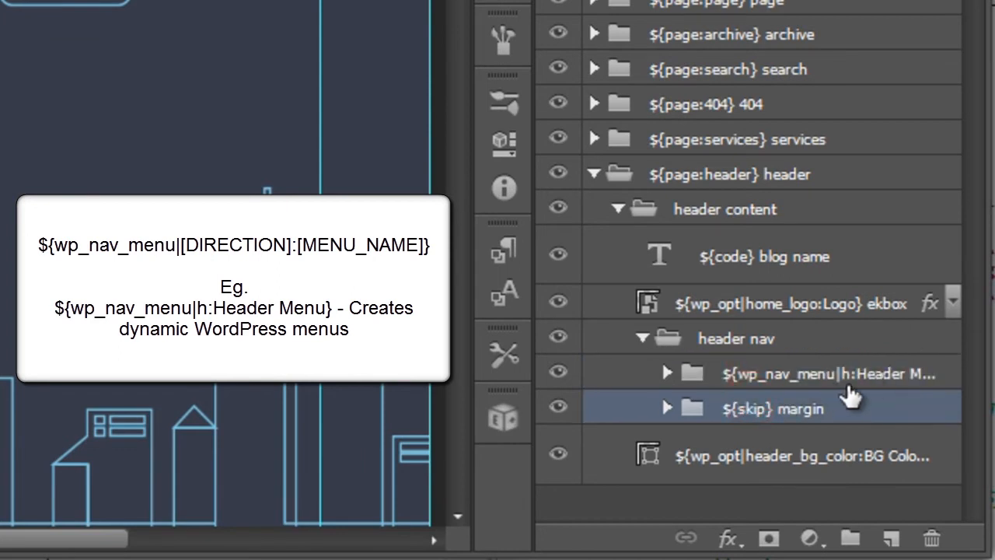
# Expand the ${wp_nav_menu} folder and select its ${css|style:label} label layer.
pyautogui.click(666, 373)
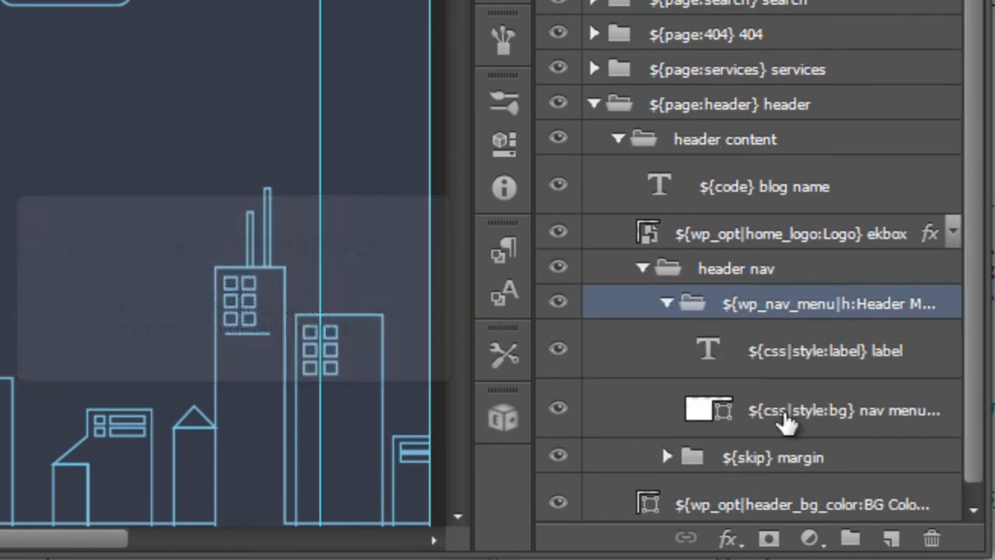
pyautogui.click(823, 349)
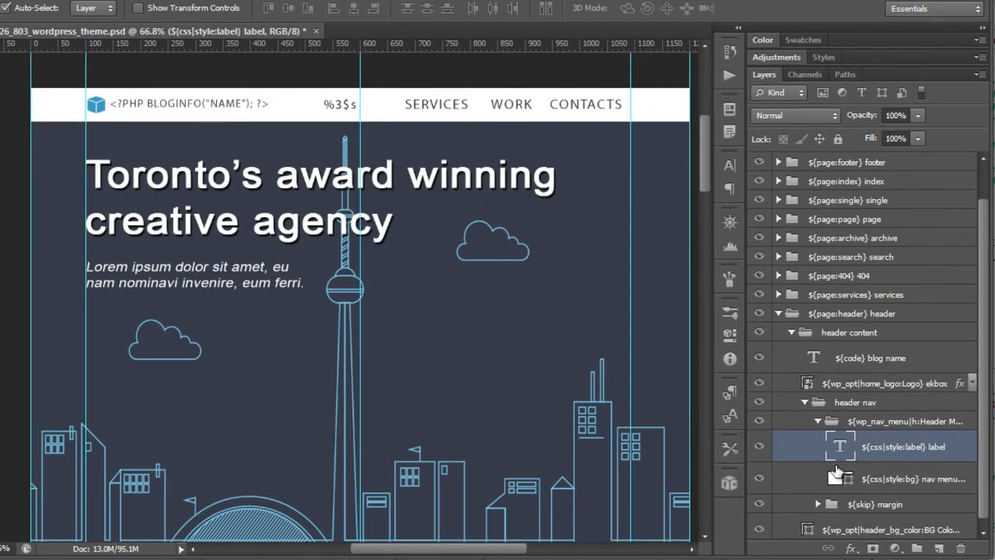
pyautogui.moveTo(355, 132)
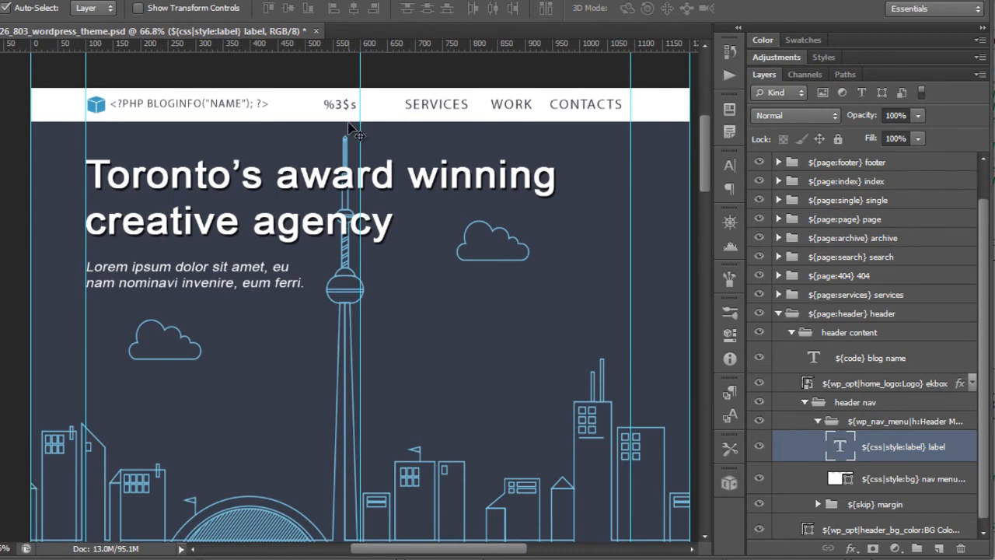
pyautogui.moveTo(345, 116)
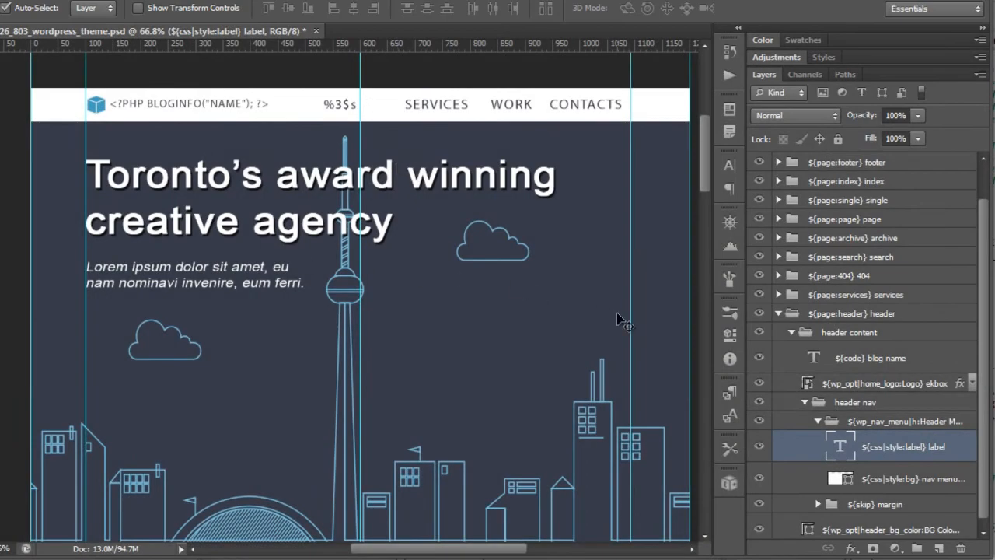
pyautogui.moveTo(843, 423)
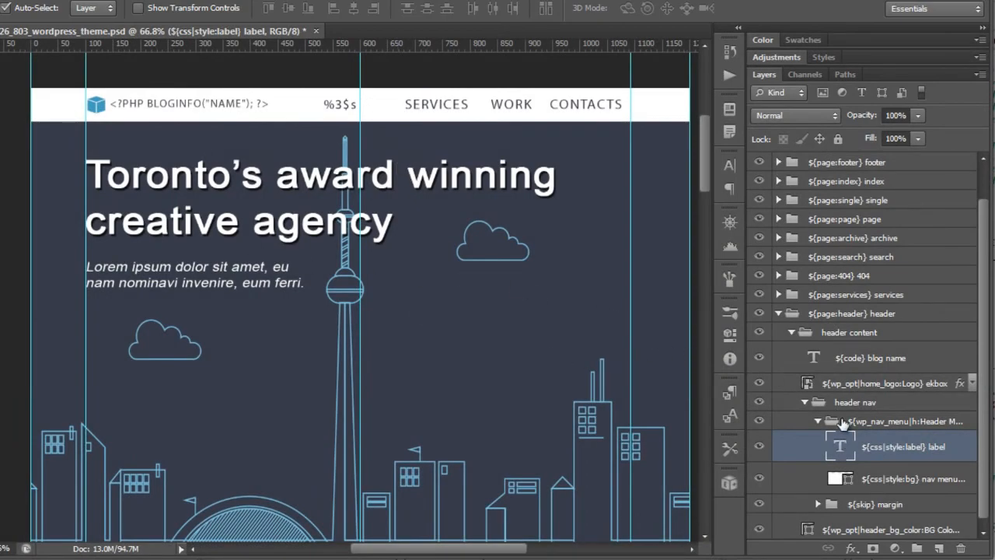
# Collapse the nav menu, inspect the footer's About Us and page list layers, then collapse the footer folder.
pyautogui.click(849, 370)
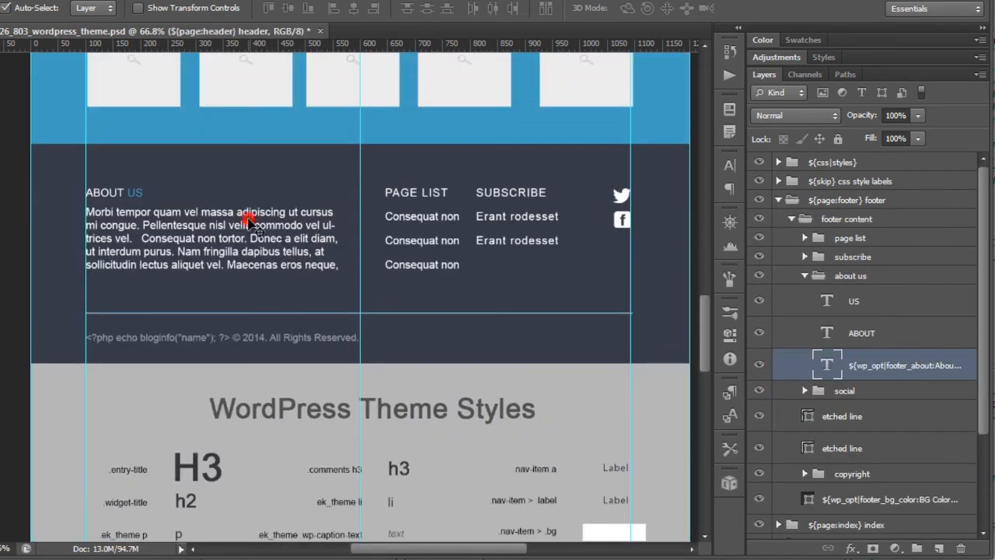
pyautogui.click(905, 366)
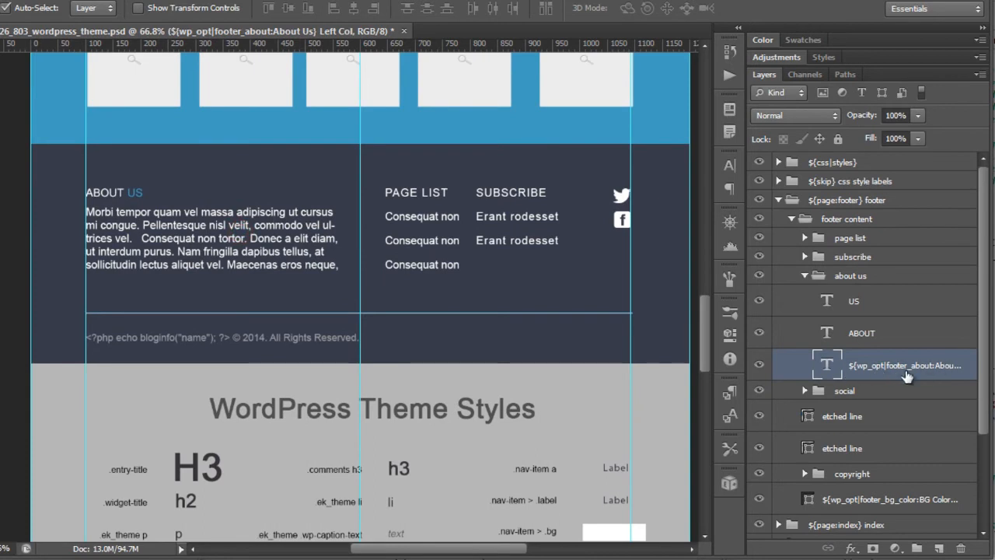
pyautogui.click(806, 236)
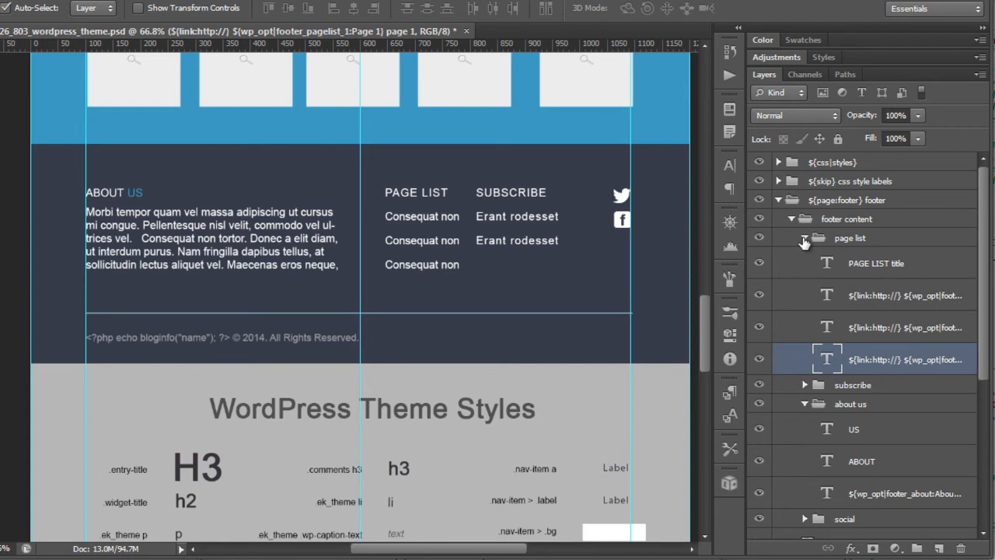
pyautogui.click(777, 199)
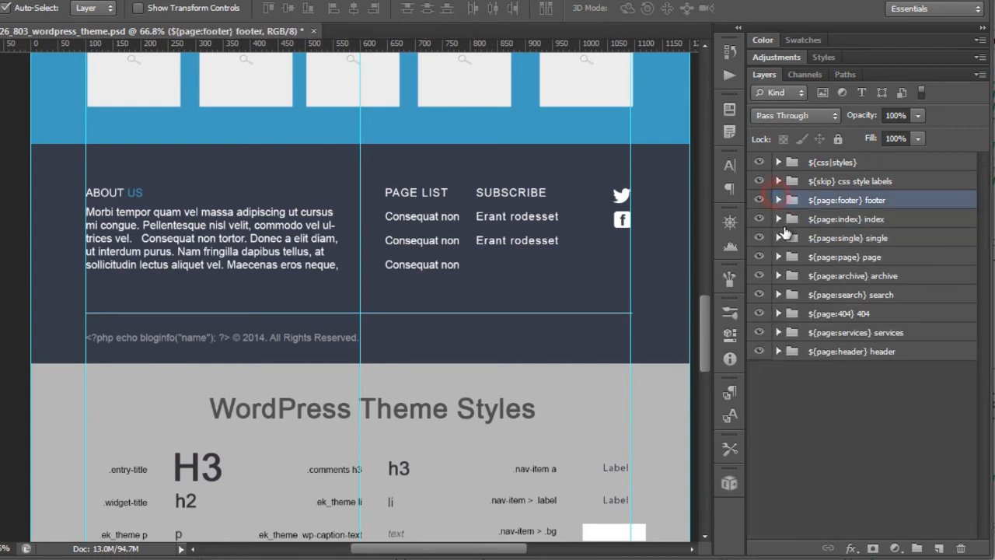
# Expand the ${page:index} folder and its header bg subfolder, selecting the background image layer.
pyautogui.click(759, 256)
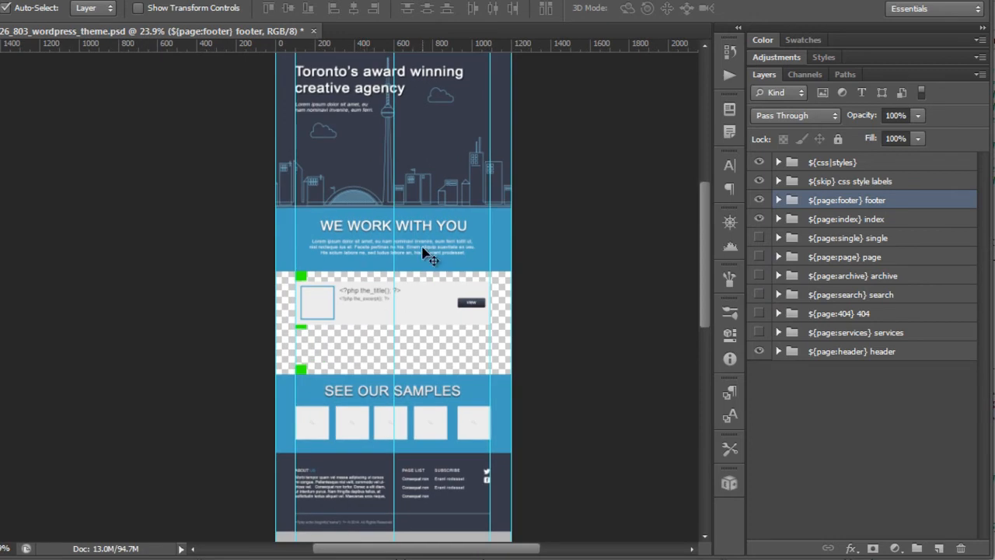
pyautogui.scroll(3)
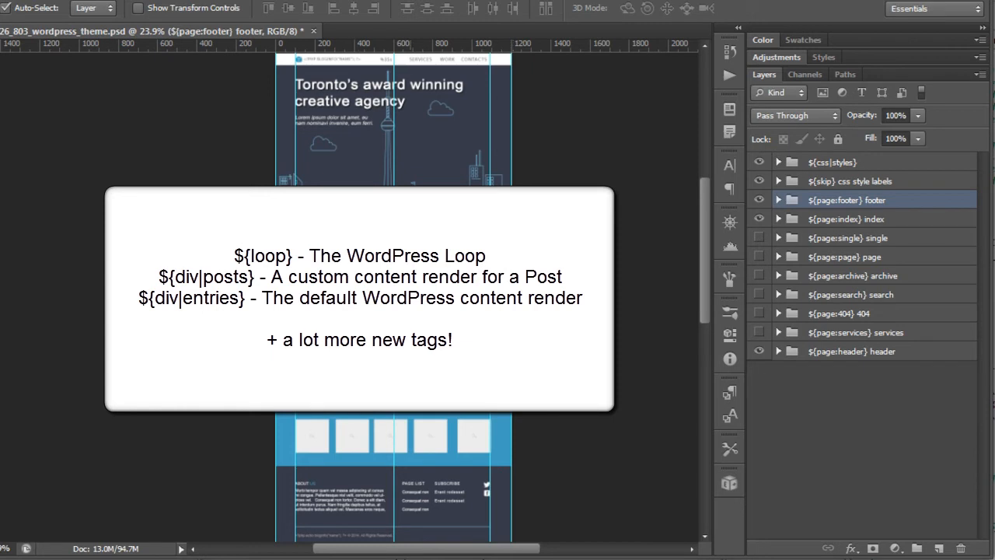
pyautogui.moveTo(350, 116)
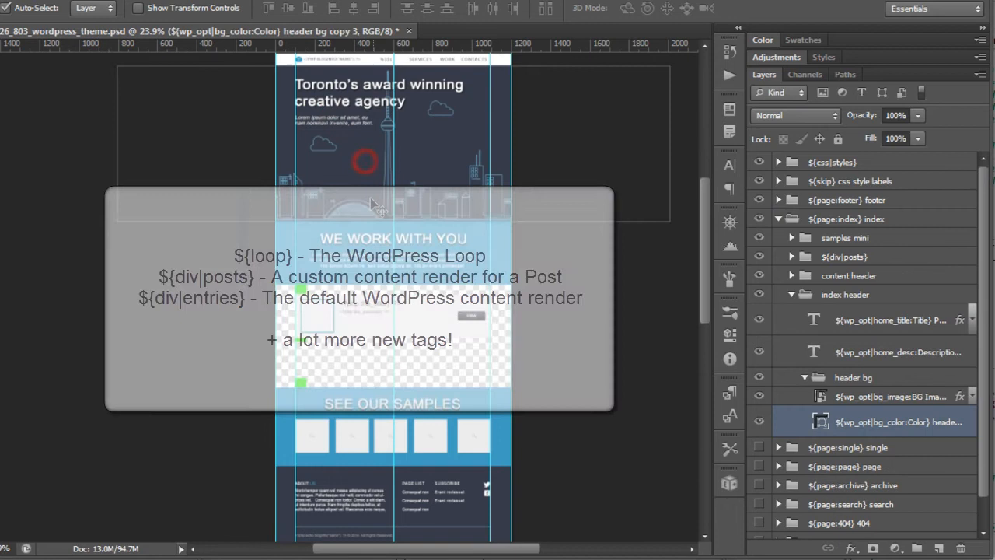
pyautogui.click(889, 396)
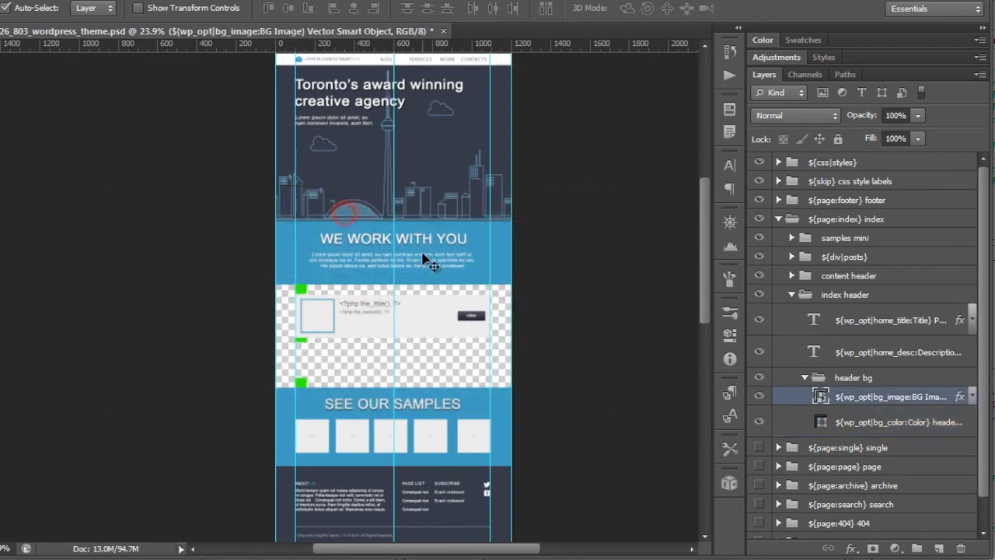
pyautogui.moveTo(445, 335)
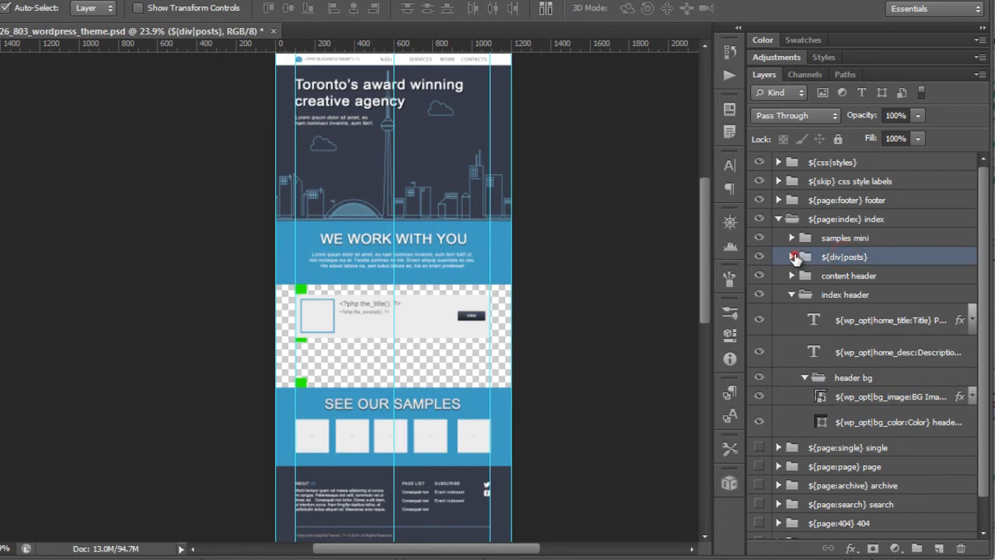
# Expand ${div|posts}, its ${loop}, the view button label and the post image folder, then reselect the posts folder.
pyautogui.click(791, 256)
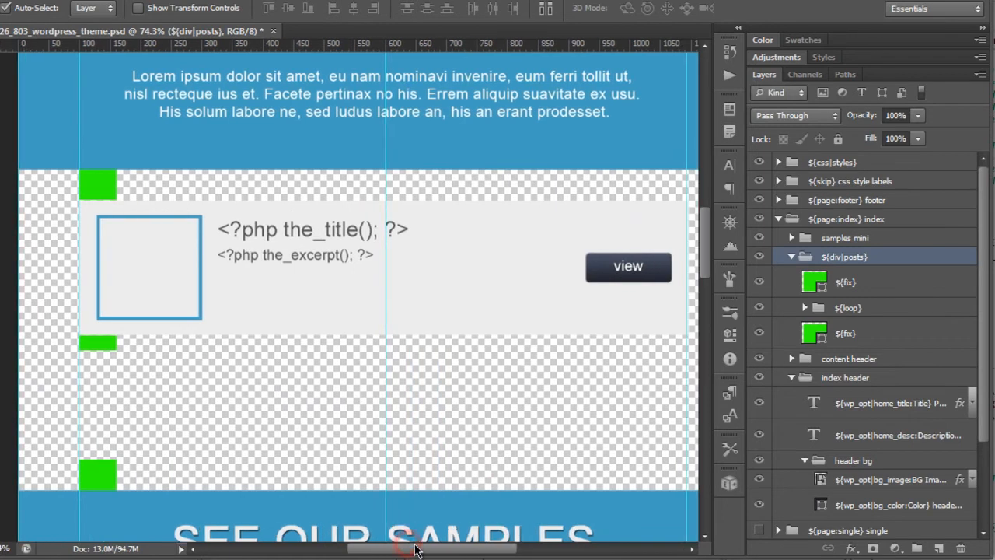
pyautogui.moveTo(280, 245)
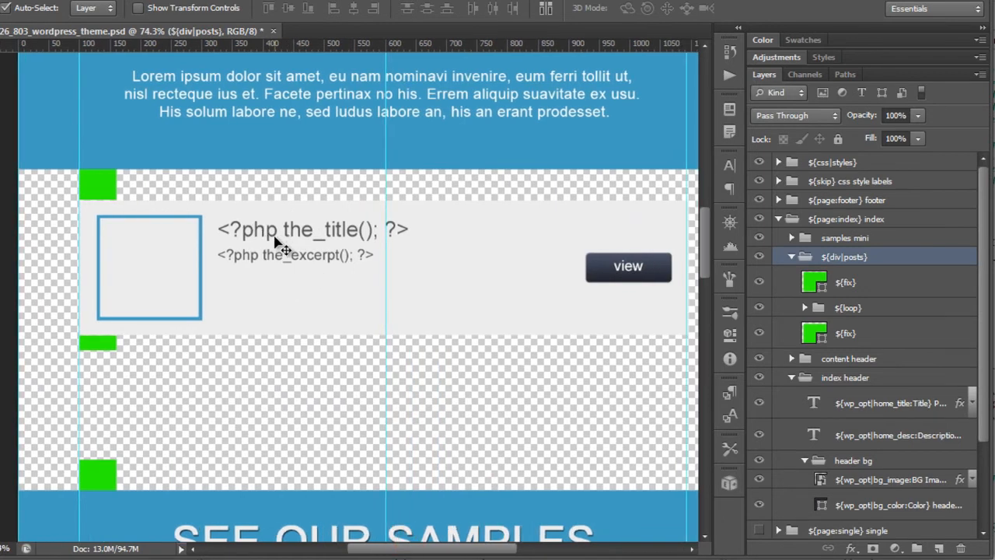
pyautogui.click(292, 227)
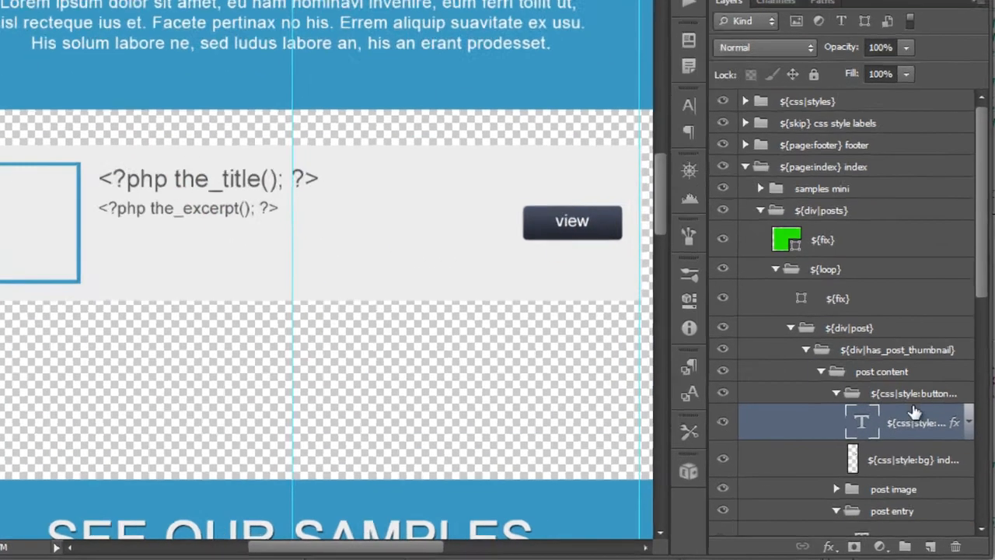
pyautogui.doubleClick(914, 422)
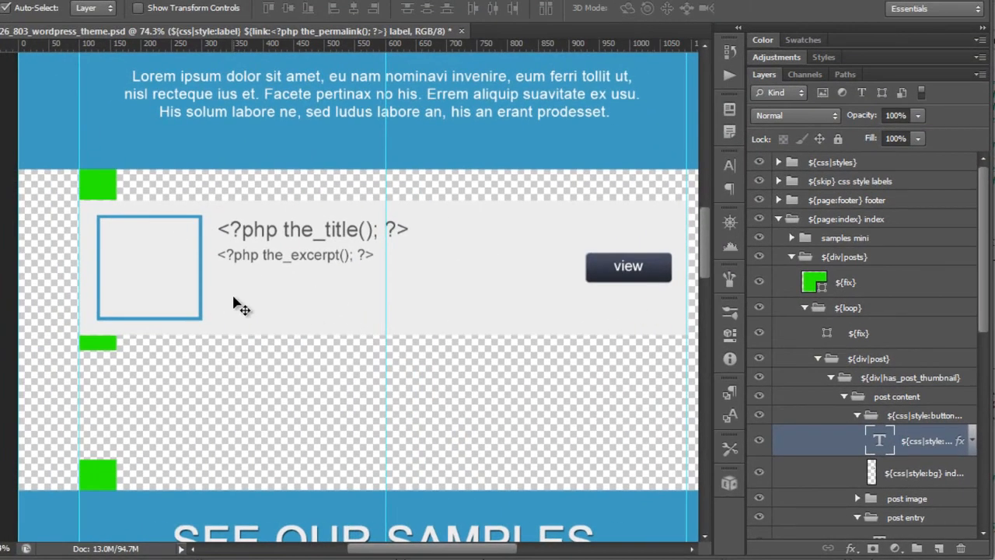
pyautogui.click(917, 523)
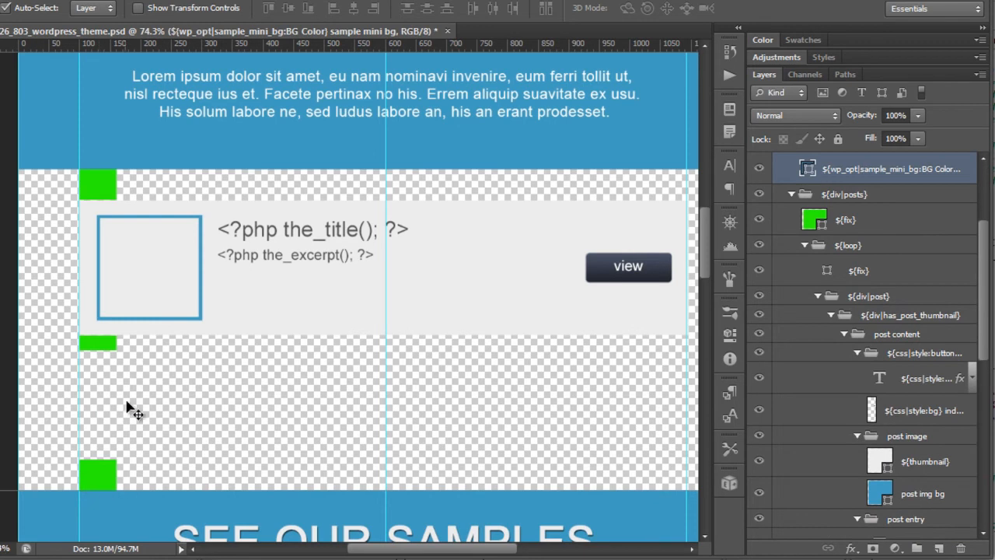
pyautogui.click(846, 219)
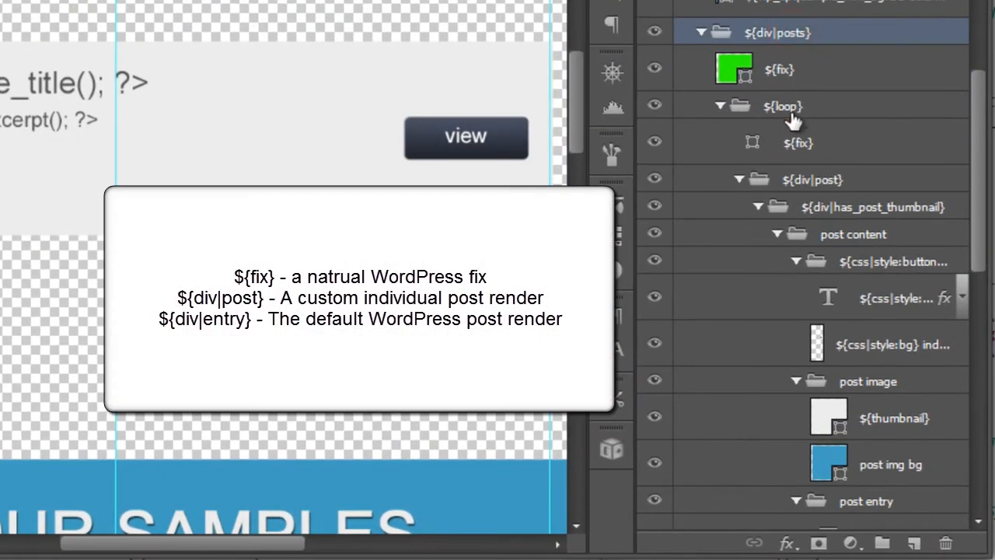
# Select the loop's ${div|has_post_thumbnail} folder under ${div|post} and collapse it.
pyautogui.click(783, 106)
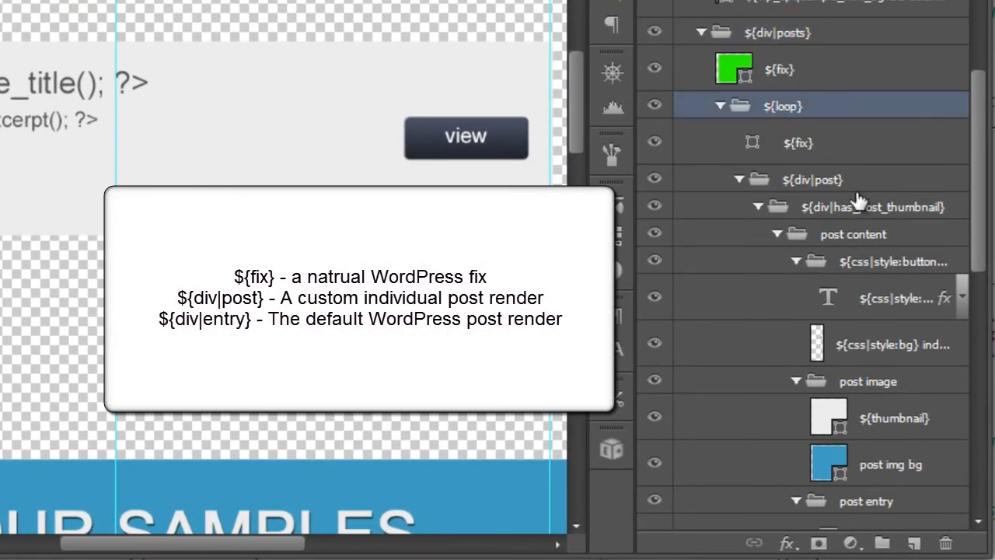
pyautogui.moveTo(852, 373)
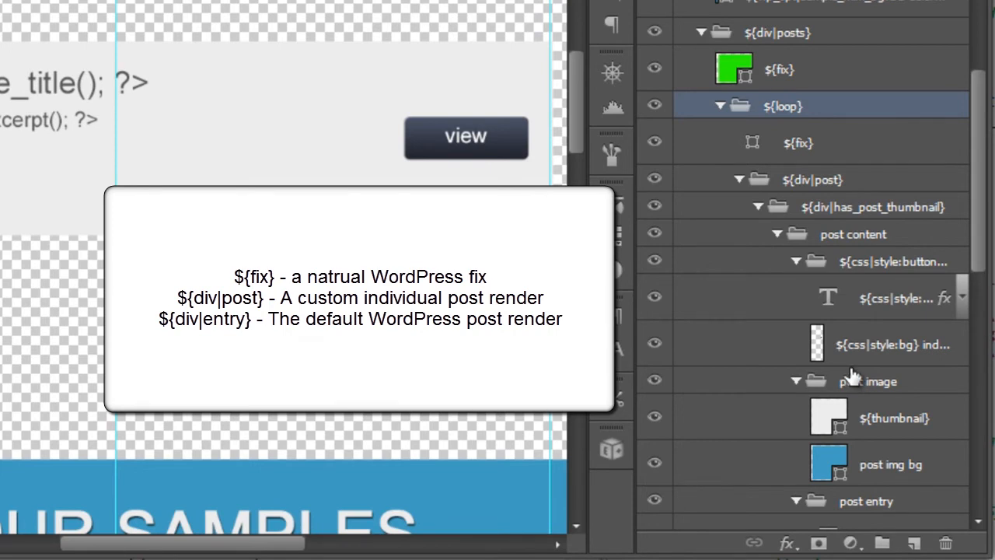
pyautogui.click(811, 180)
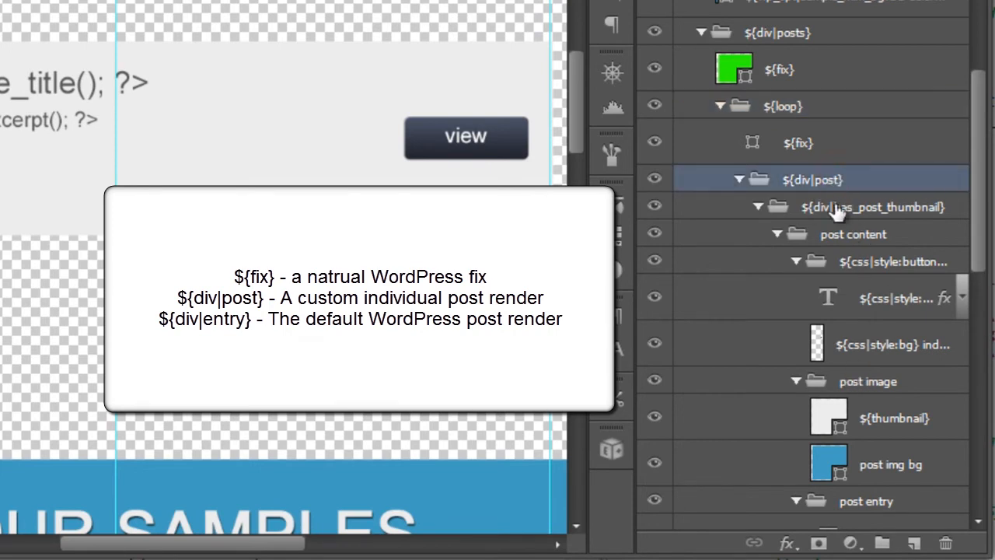
pyautogui.moveTo(815, 106)
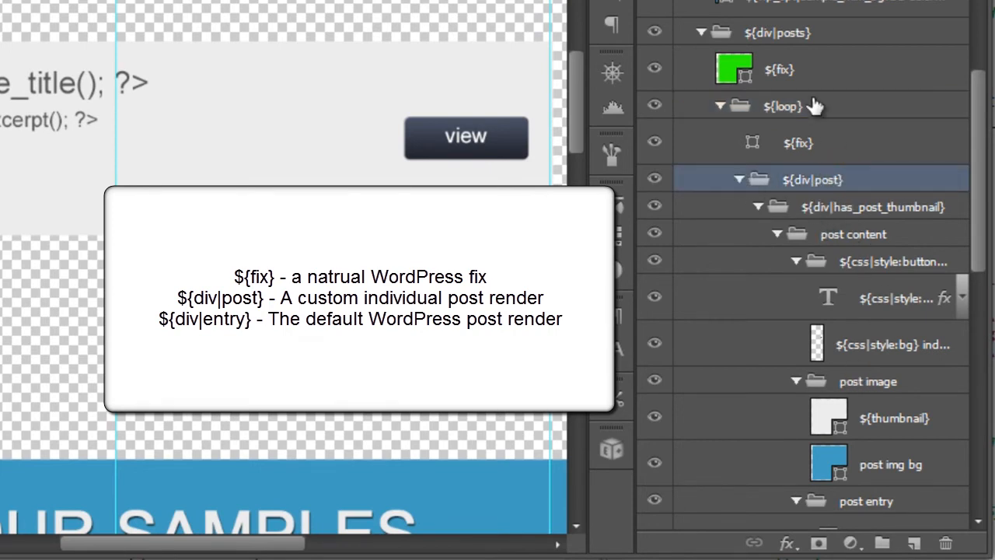
pyautogui.moveTo(746, 187)
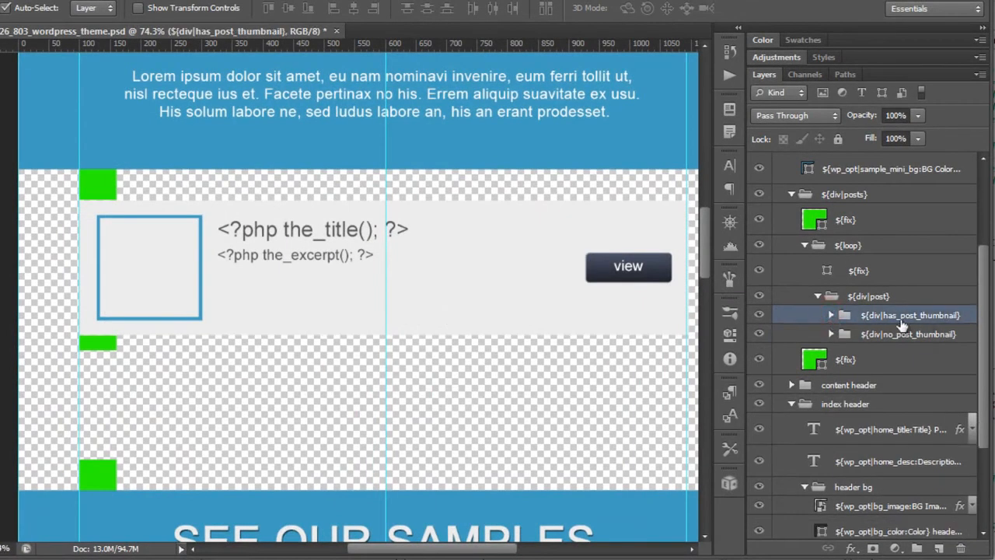
pyautogui.click(759, 314)
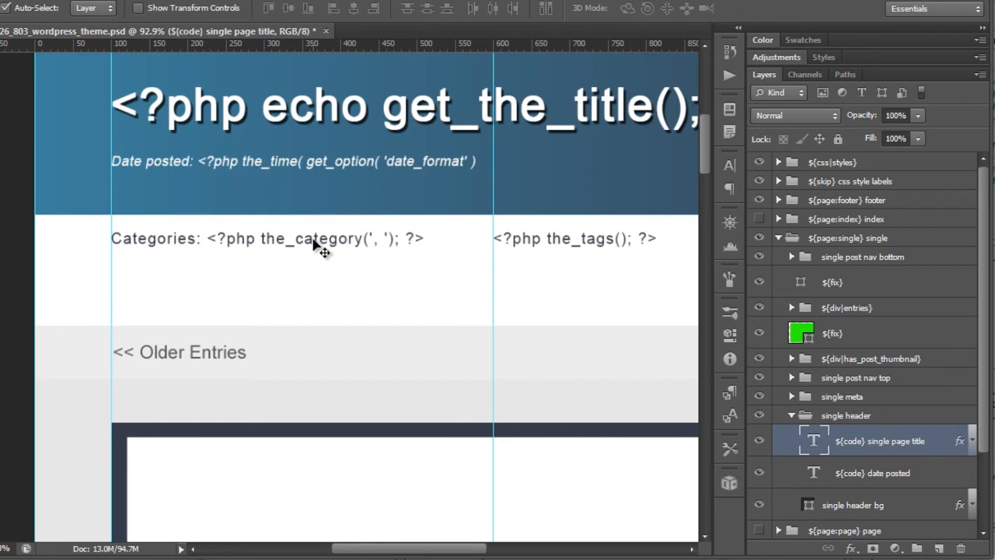
# Expand the single page's top post nav folders down to the ${previous_posts_link} text layer.
pyautogui.scroll(-3)
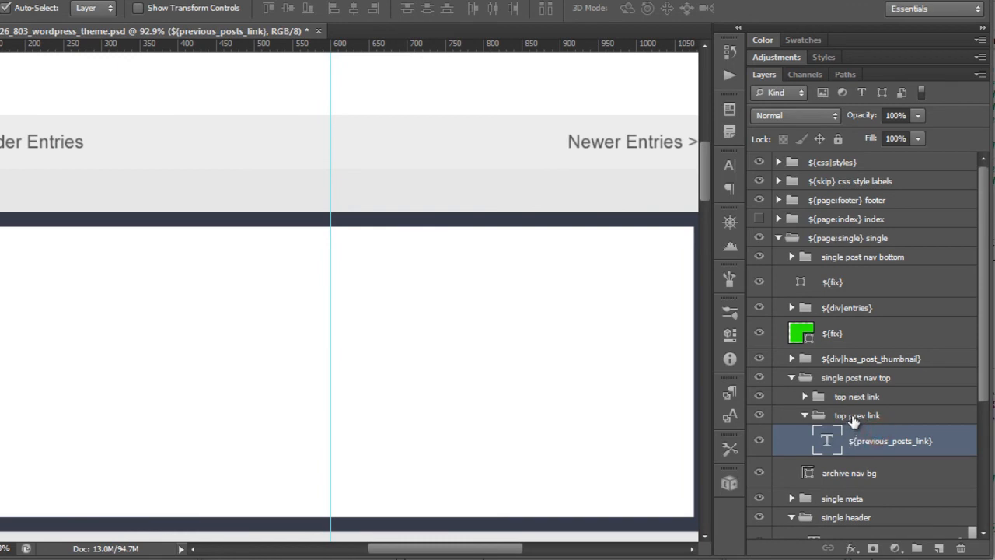
pyautogui.moveTo(893, 447)
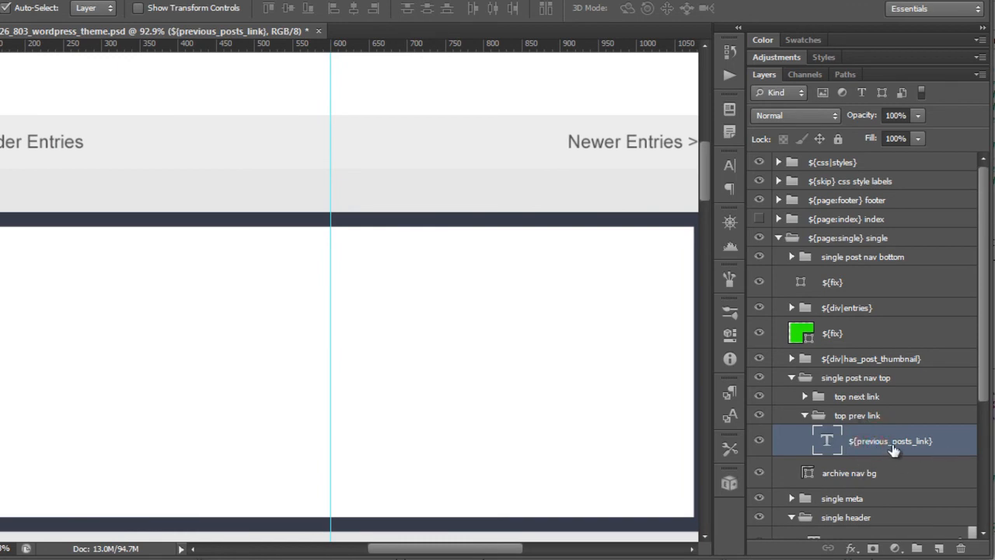
pyautogui.doubleClick(889, 442)
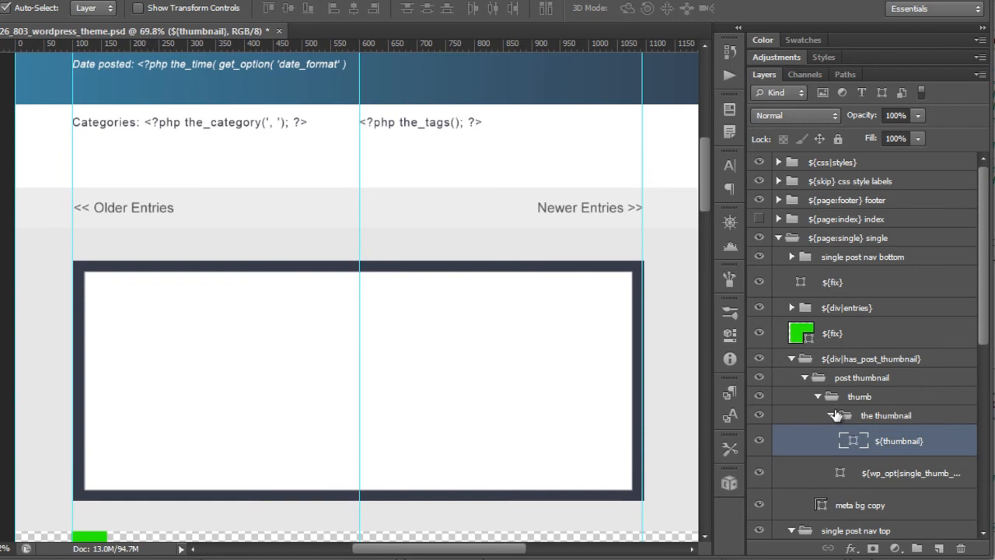
pyautogui.moveTo(845, 388)
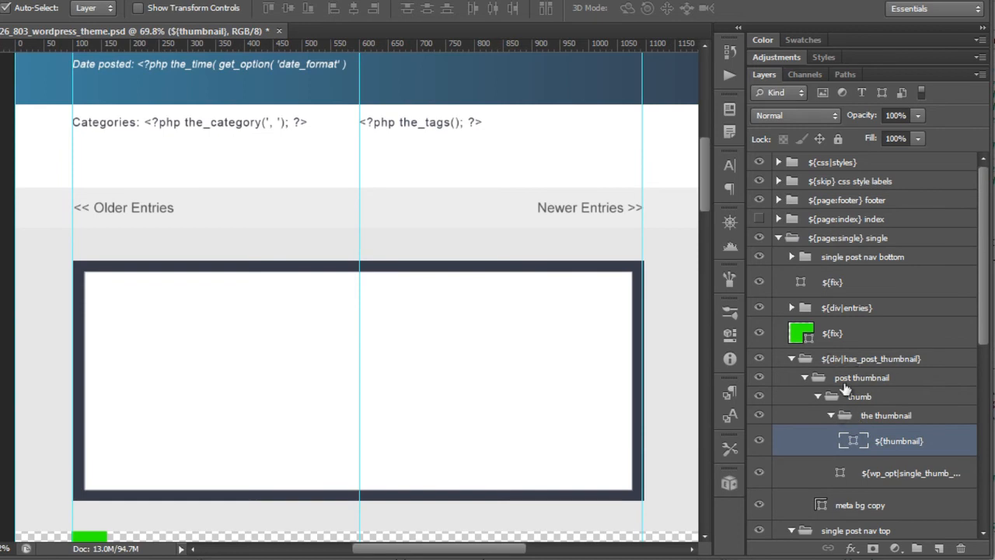
pyautogui.scroll(-3)
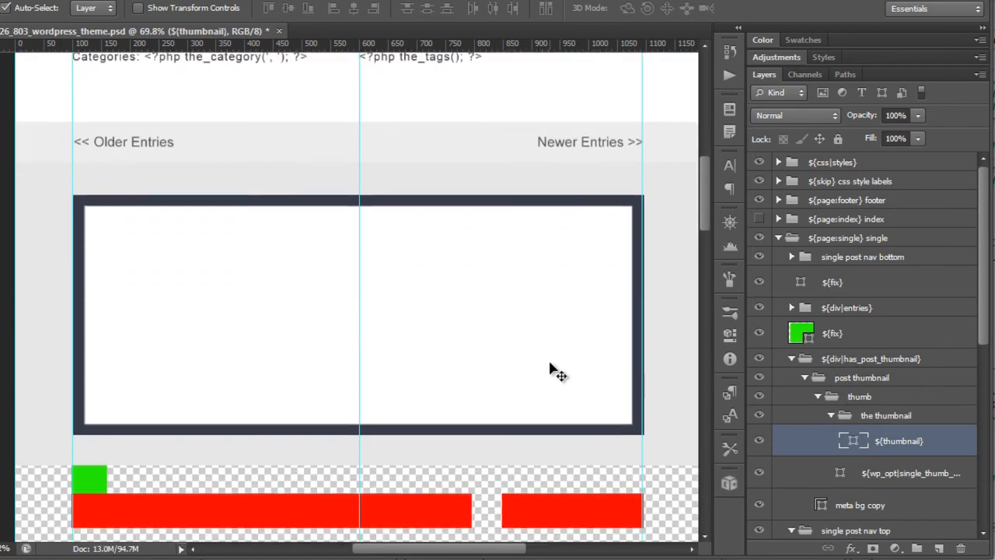
pyautogui.scroll(-3)
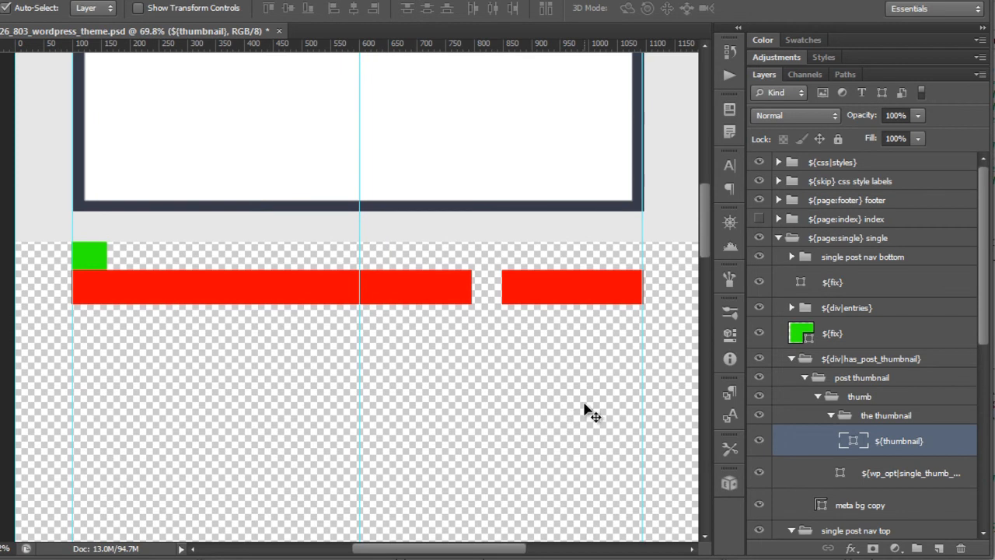
pyautogui.moveTo(96, 268)
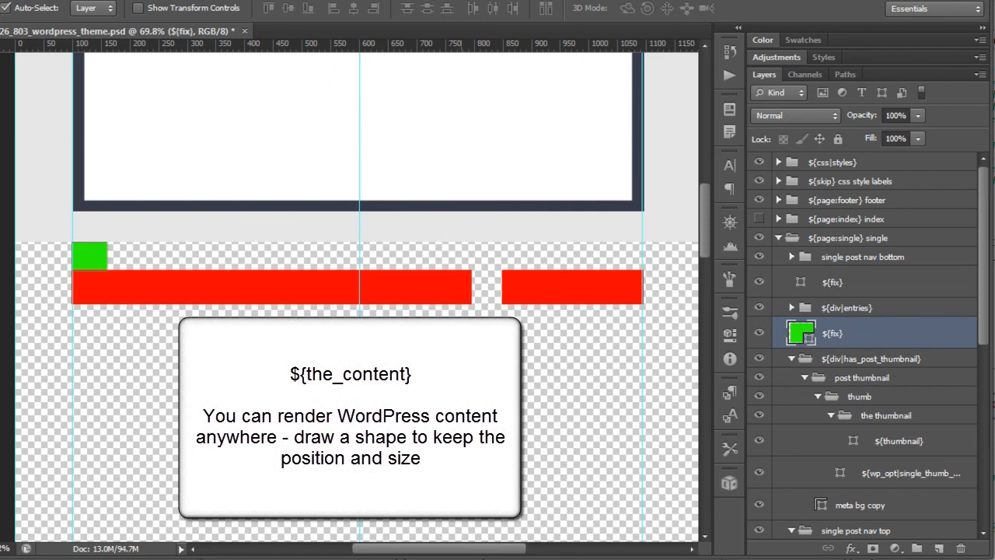
# Select ${the_content} and ${get_sidebar}, then expand the ${loop}, ${div|comments_open} and author folders.
pyautogui.click(873, 491)
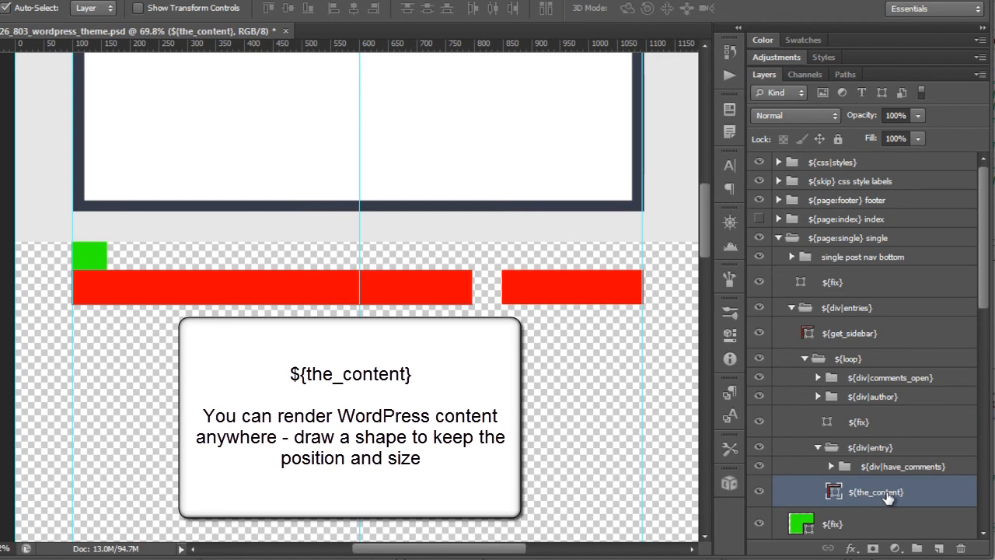
pyautogui.moveTo(553, 407)
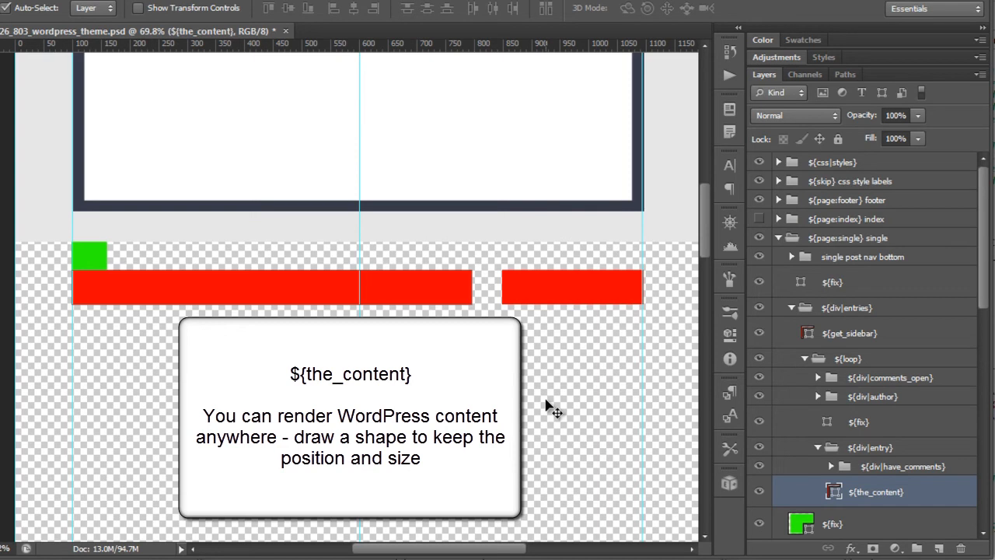
pyautogui.moveTo(574, 448)
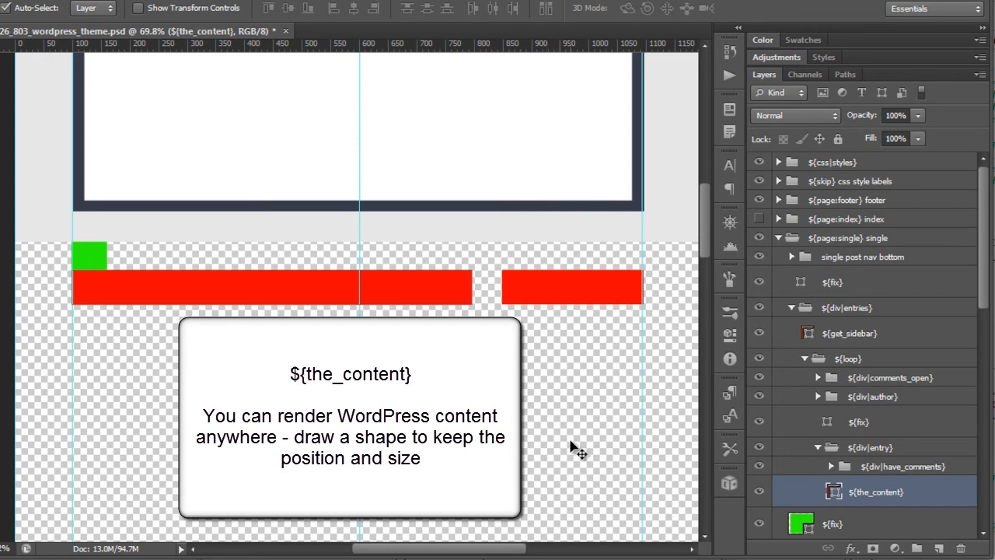
pyautogui.click(848, 333)
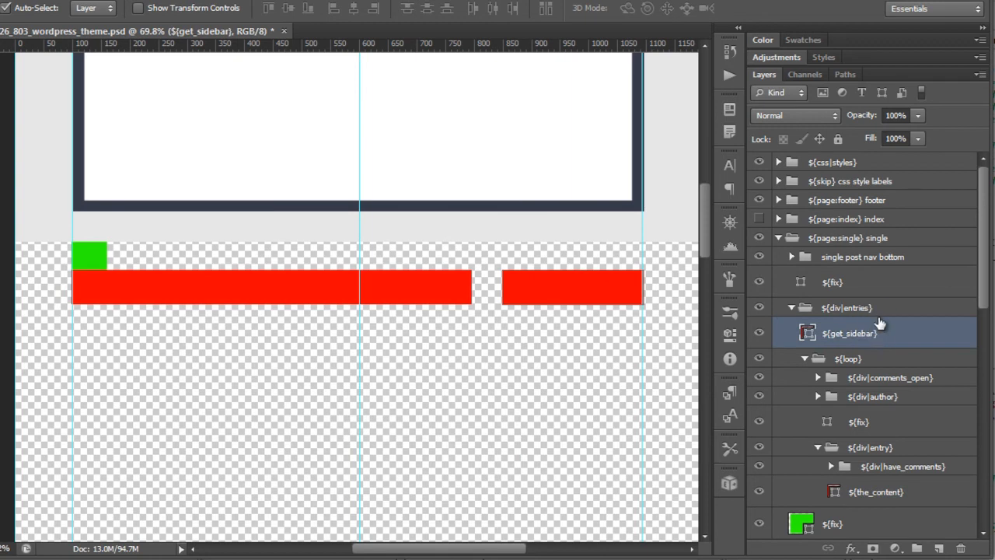
pyautogui.moveTo(855, 311)
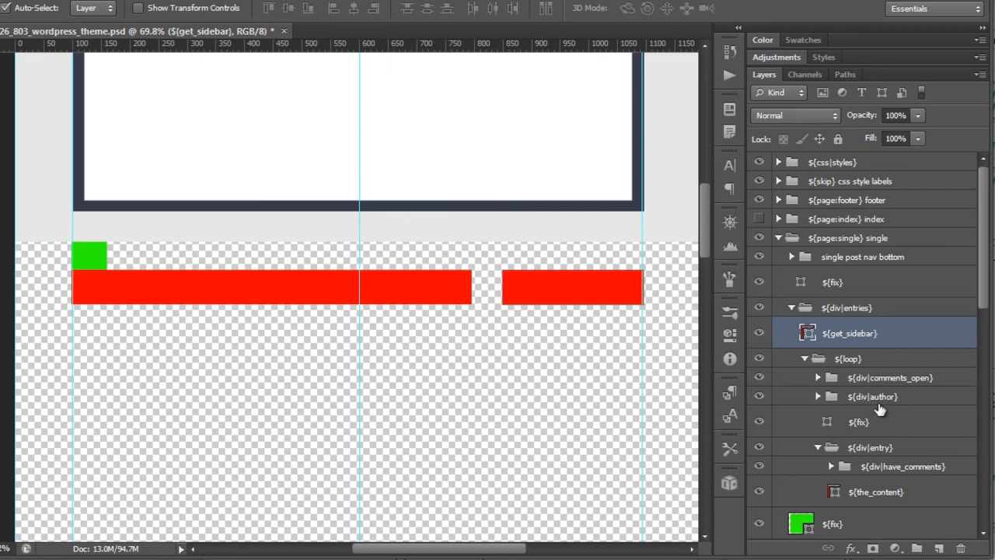
pyautogui.doubleClick(869, 448)
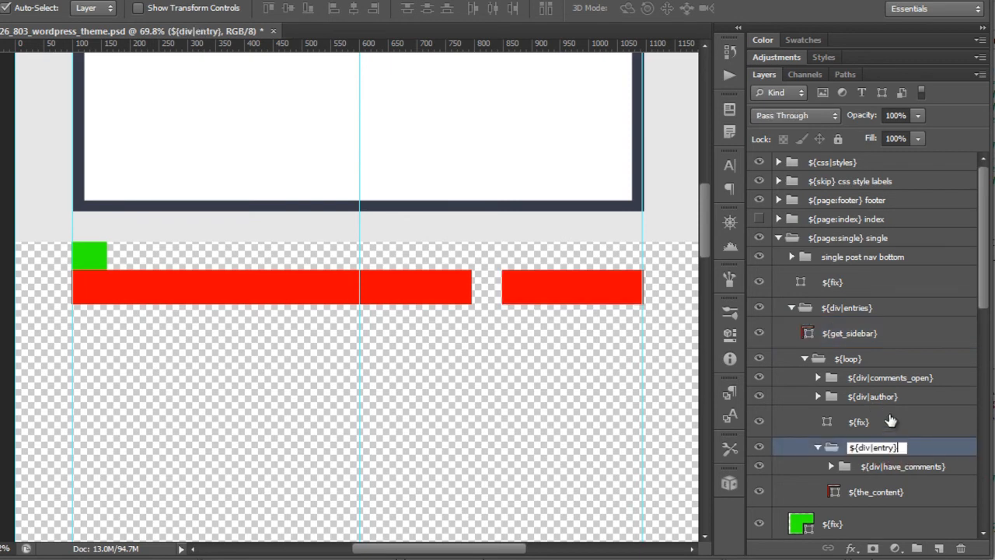
pyautogui.click(847, 358)
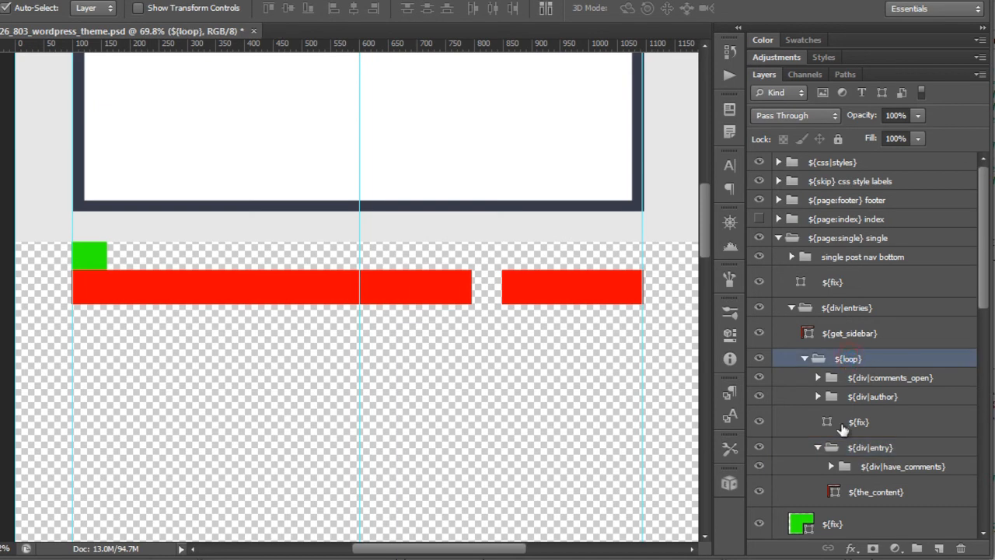
pyautogui.click(889, 377)
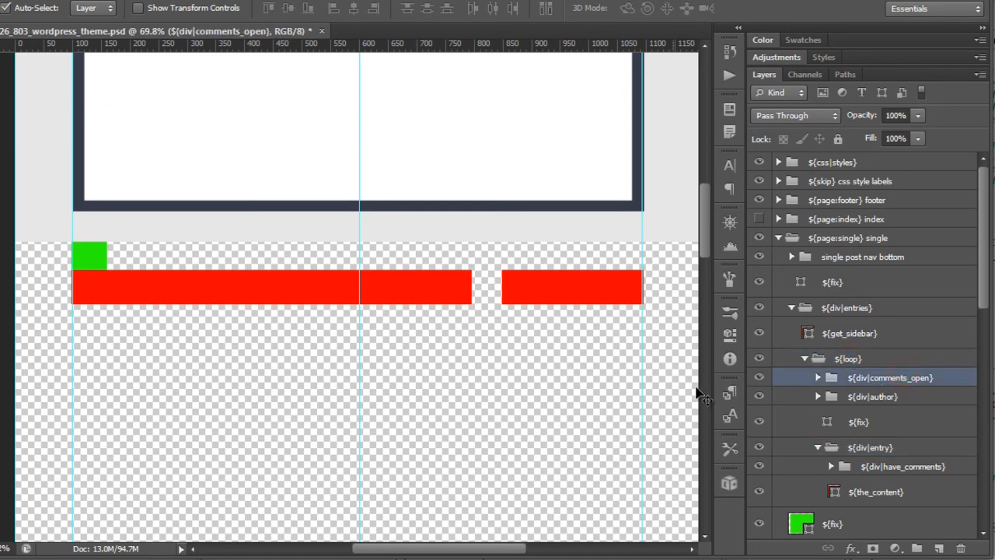
pyautogui.scroll(-3)
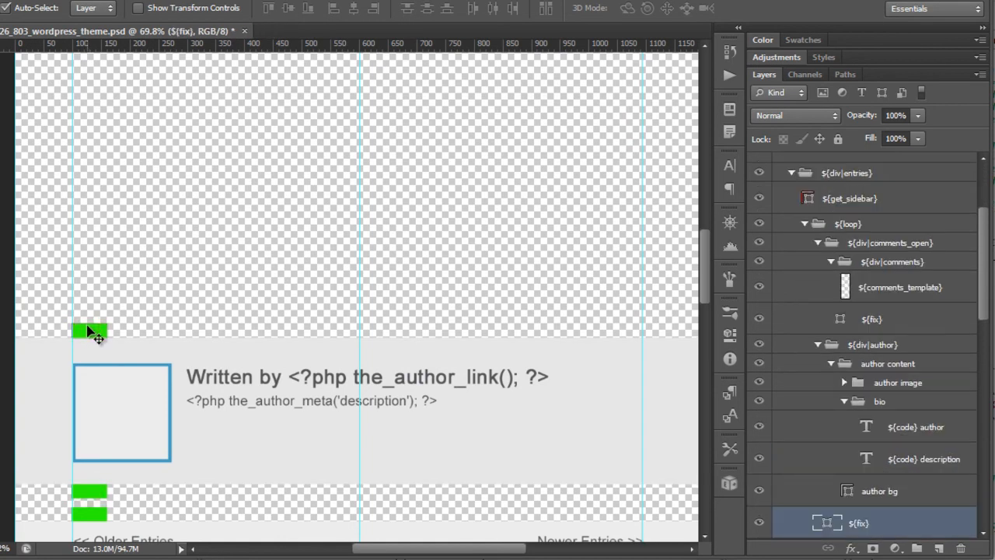
pyautogui.moveTo(148, 338)
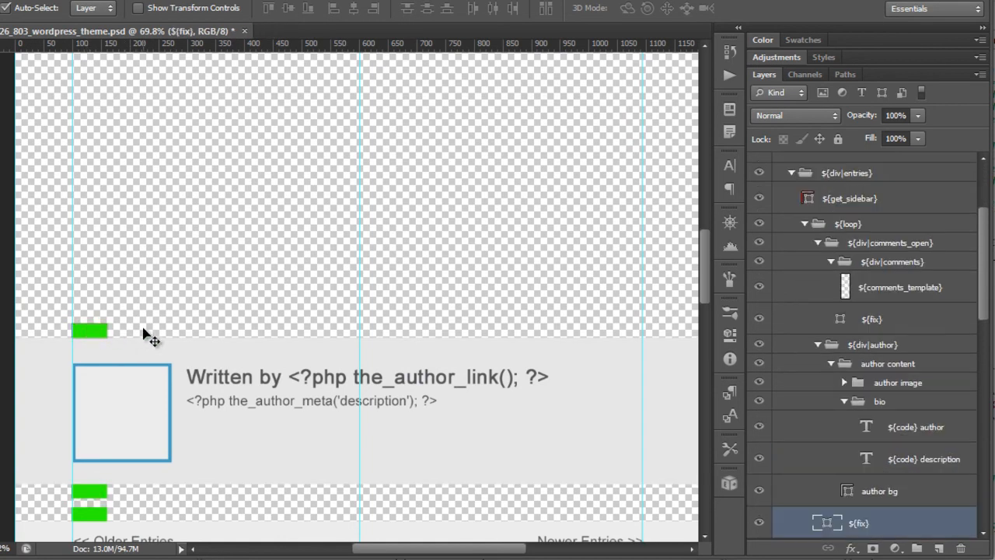
pyautogui.moveTo(333, 463)
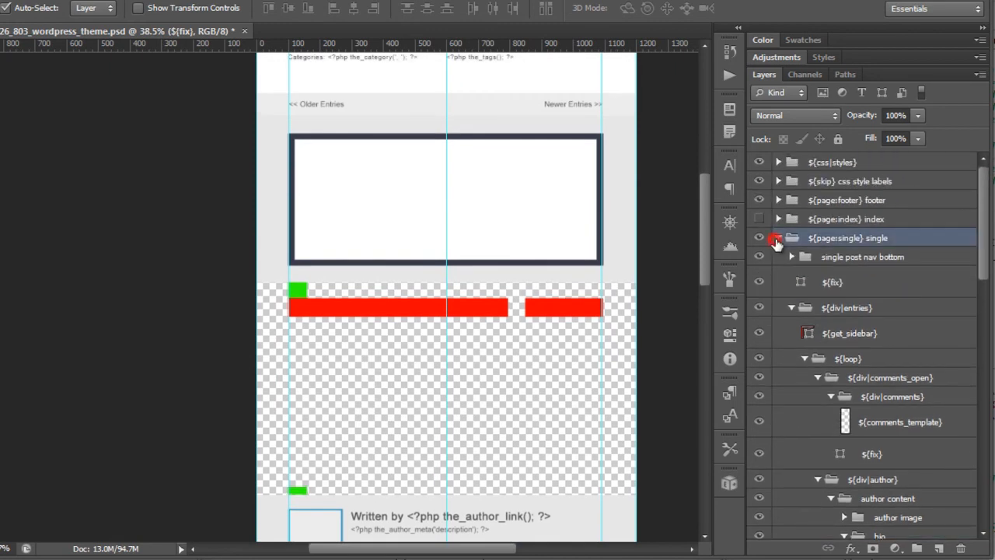
# Toggle the single page folder, expand ${page:page} > ${div|entries} > ${loop} > ${div:entry} to ${the_content}, then collapse the page folder.
pyautogui.click(758, 238)
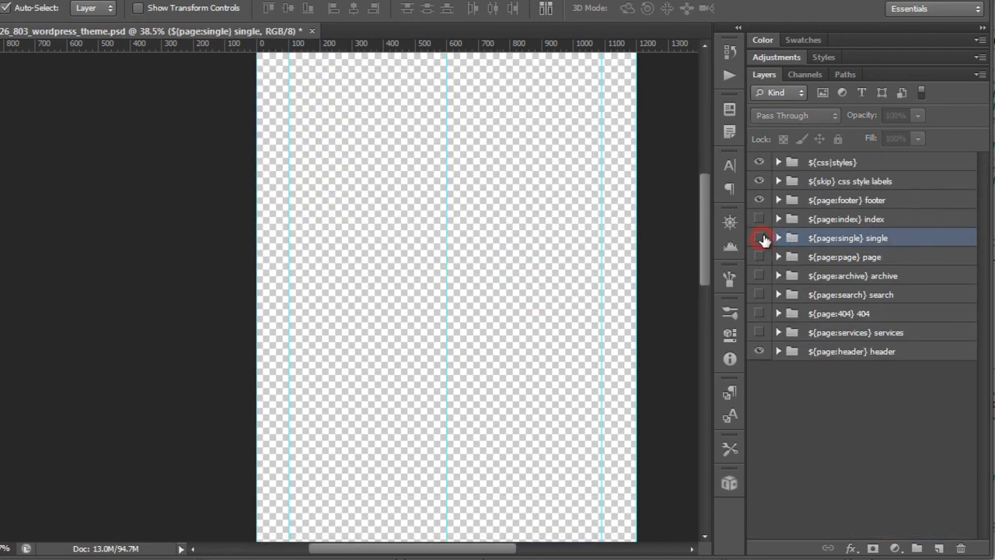
pyautogui.click(759, 238)
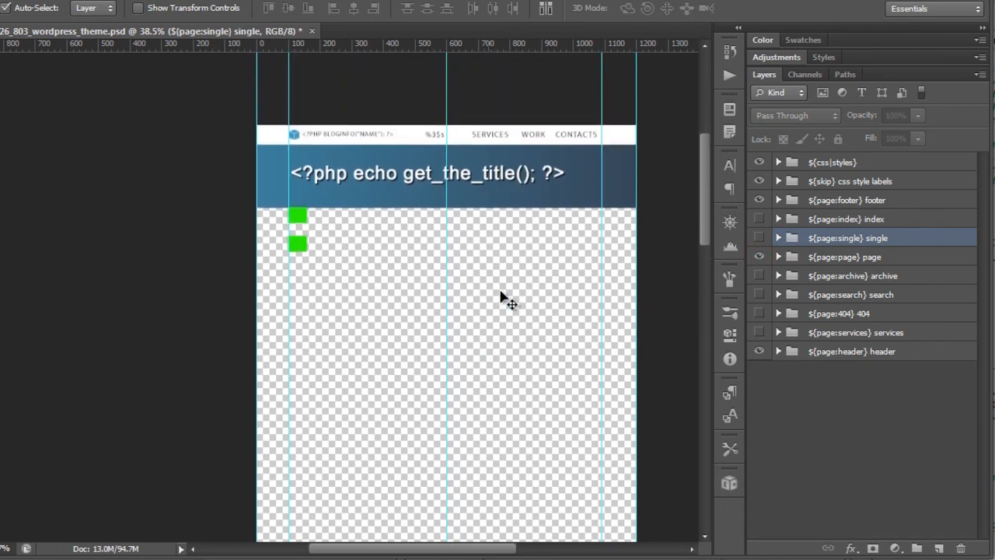
pyautogui.moveTo(671, 272)
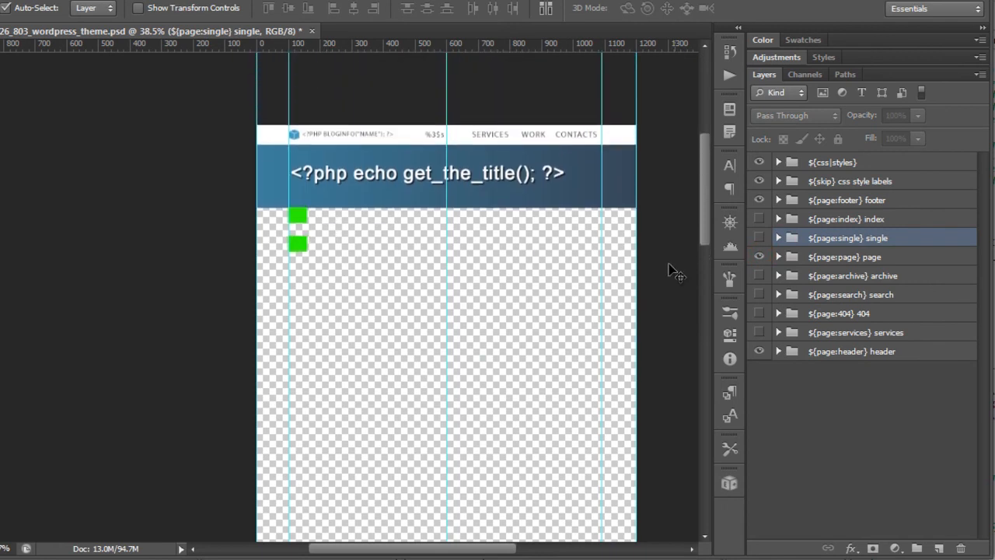
pyautogui.click(778, 256)
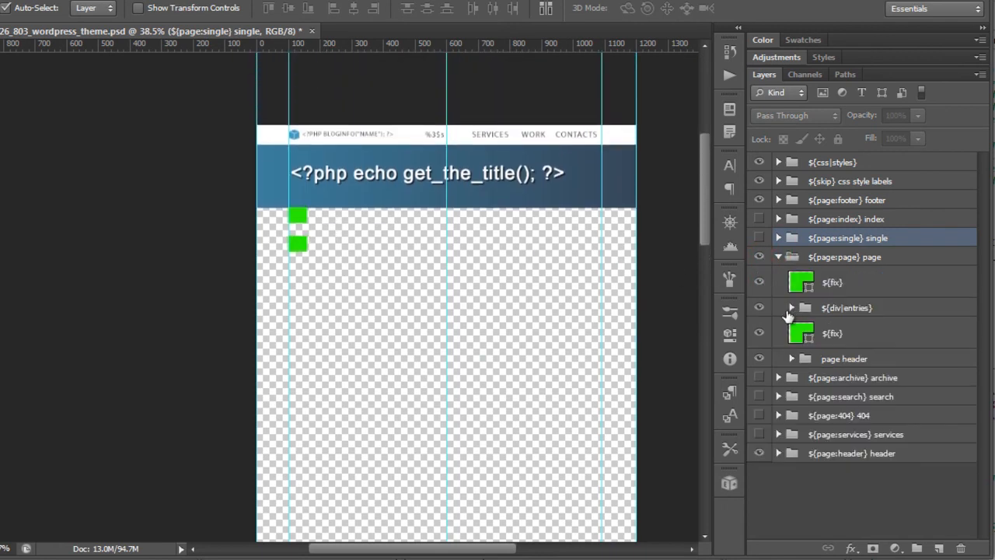
pyautogui.click(789, 308)
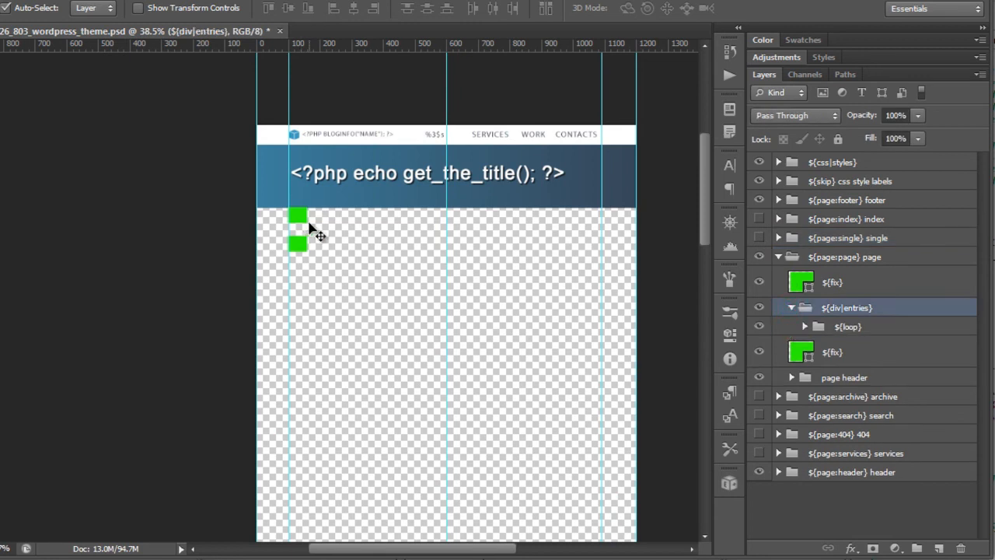
pyautogui.click(806, 327)
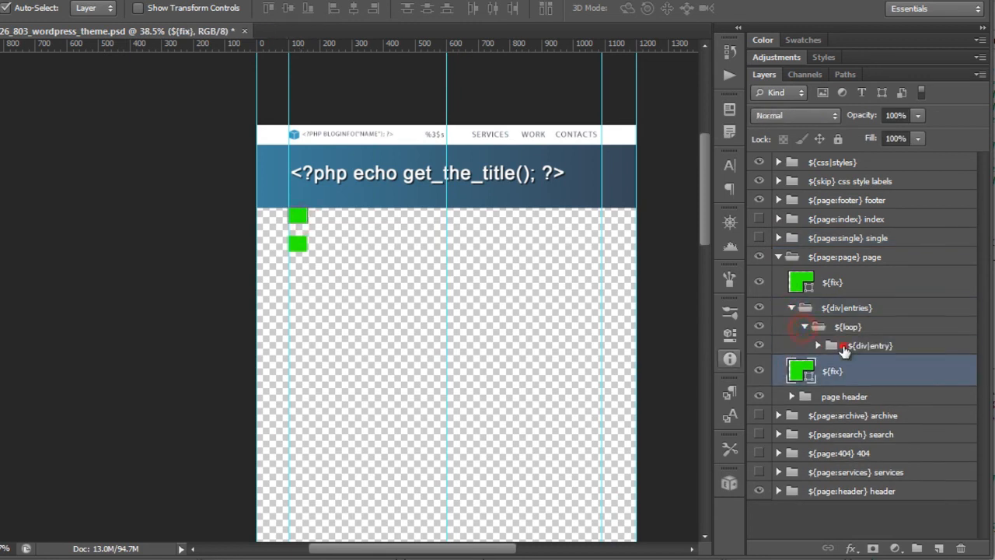
pyautogui.click(818, 345)
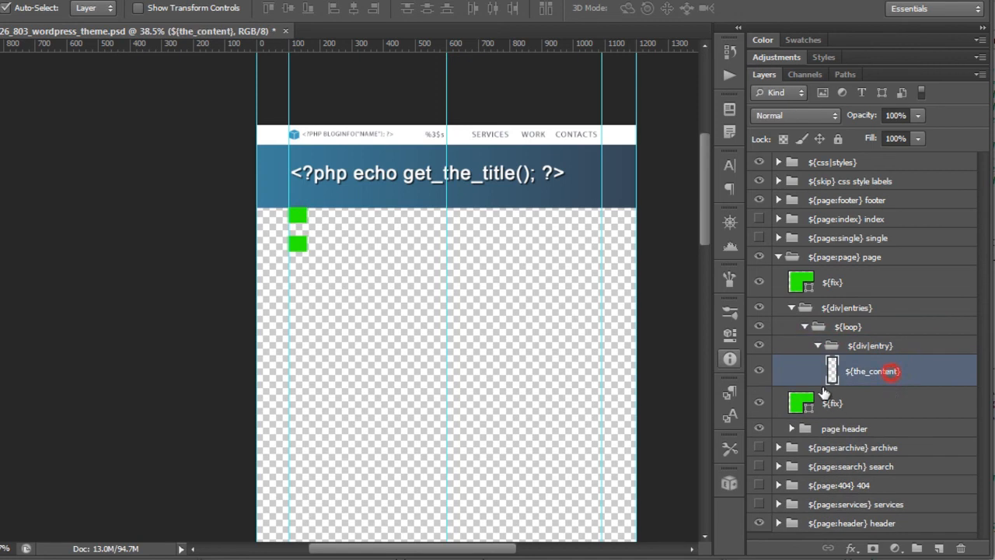
pyautogui.moveTo(525, 272)
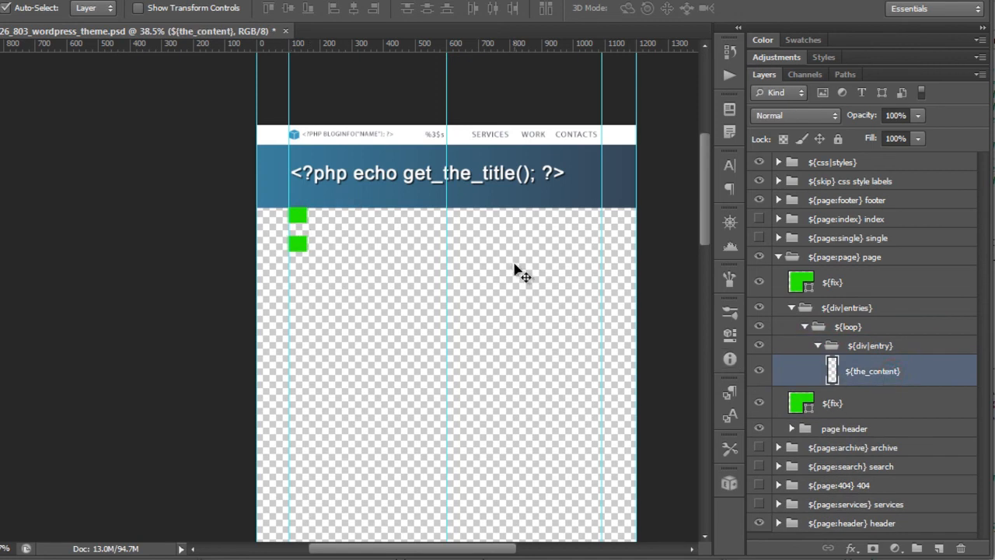
pyautogui.moveTo(630, 158)
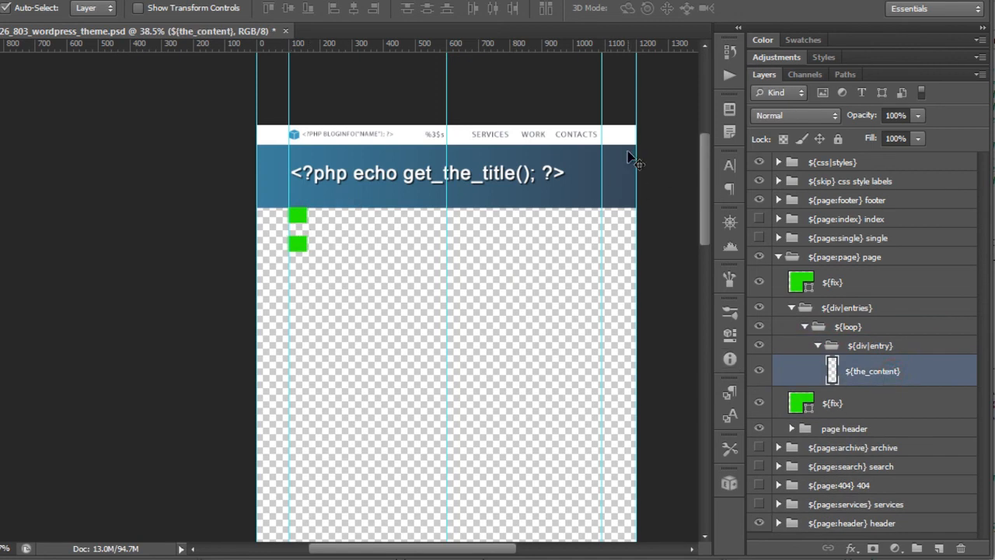
pyautogui.click(777, 256)
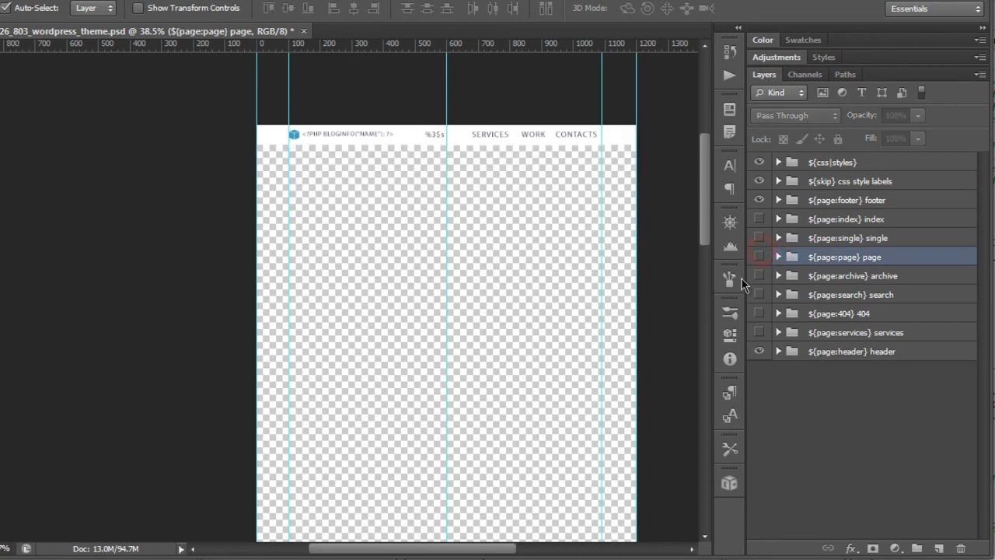
# Preview the page, archive and 404 layouts, then expand the ${page:services} folder's case studies layers.
pyautogui.click(759, 257)
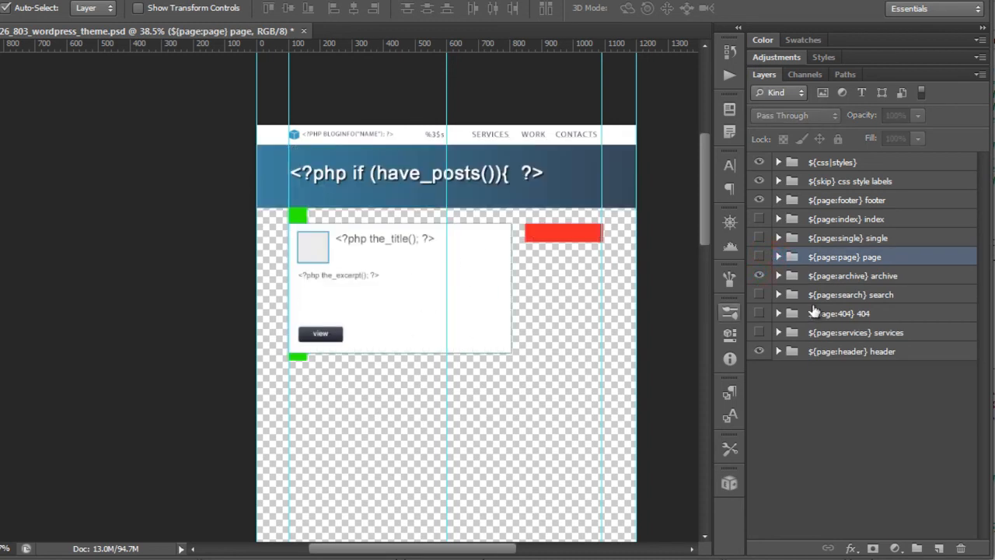
pyautogui.click(852, 275)
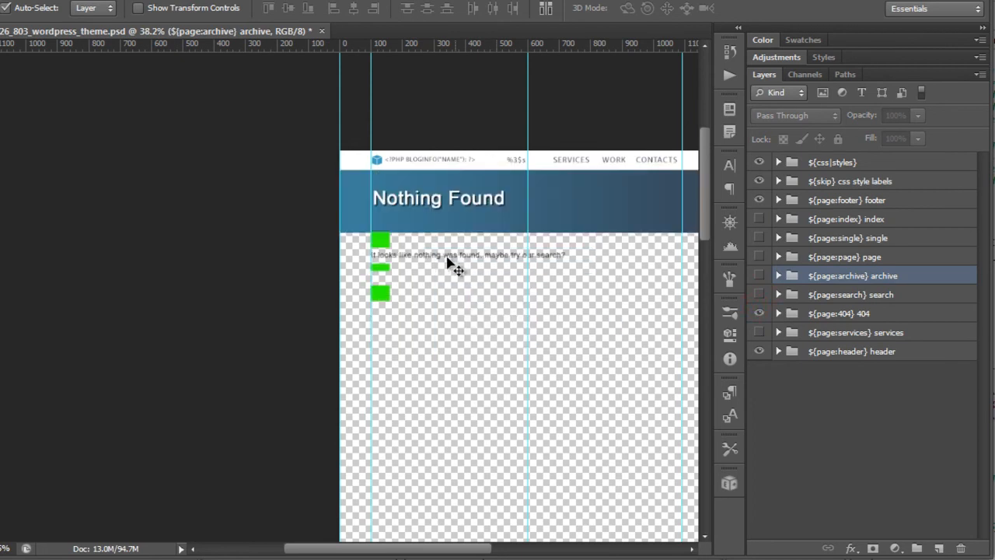
pyautogui.click(778, 314)
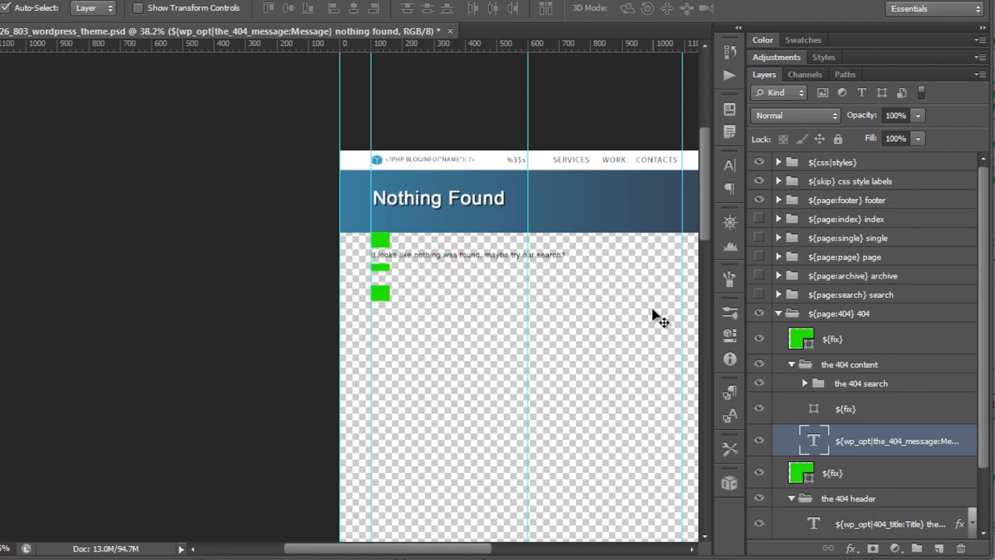
pyautogui.click(777, 314)
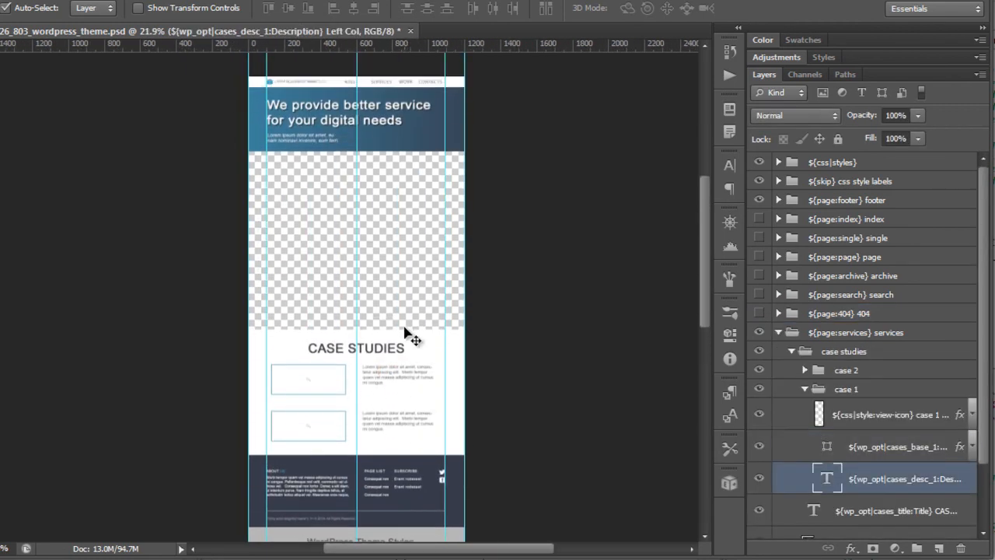
pyautogui.scroll(-3)
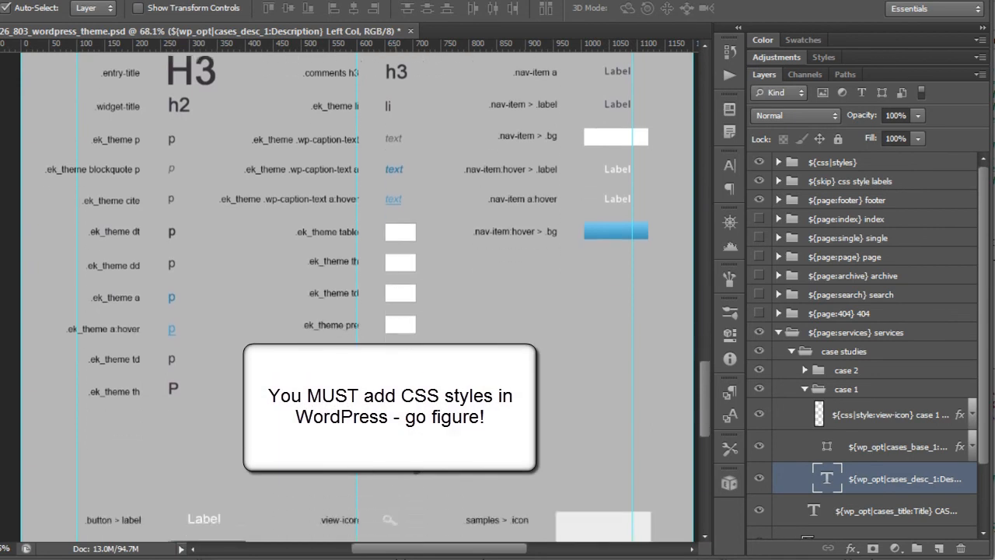
pyautogui.scroll(-3)
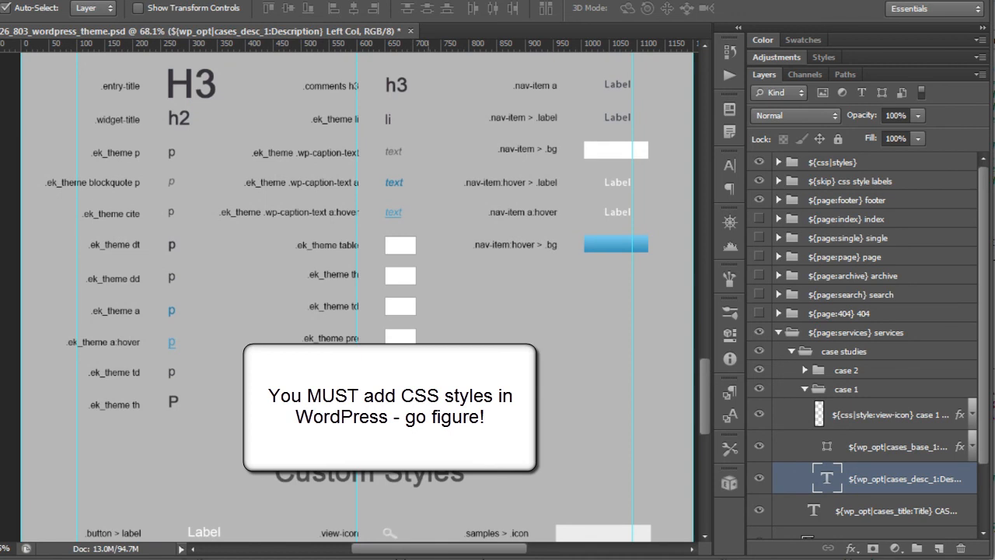
pyautogui.scroll(3)
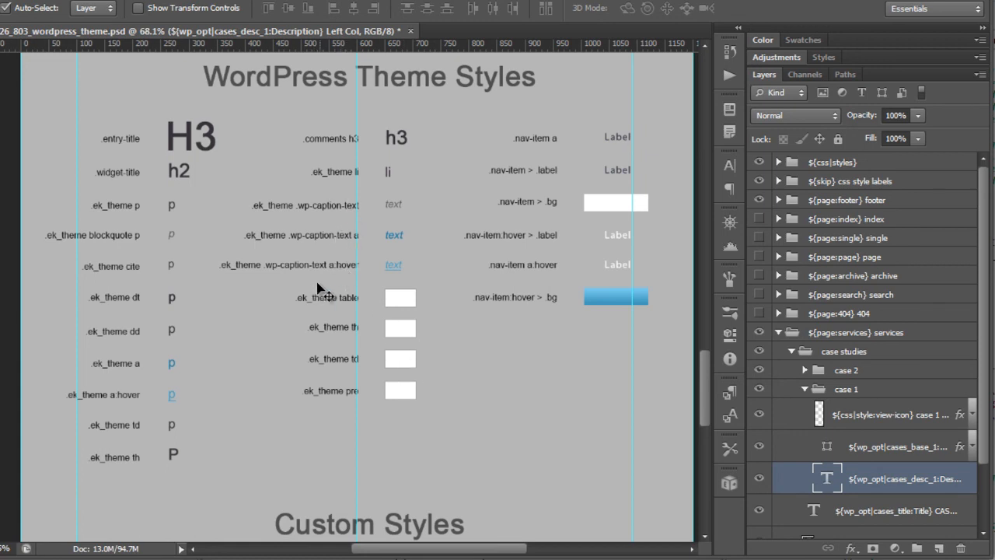
pyautogui.moveTo(350, 187)
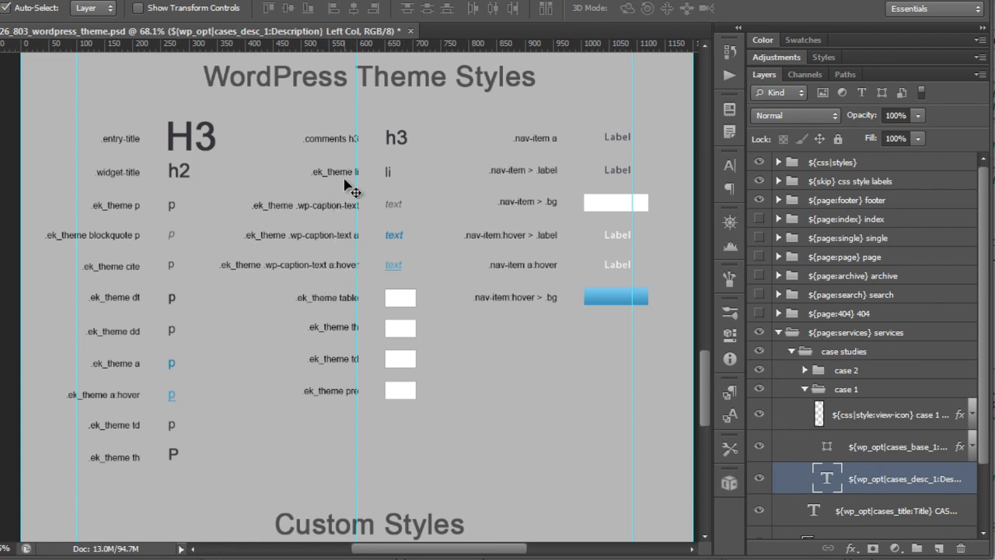
pyautogui.moveTo(579, 236)
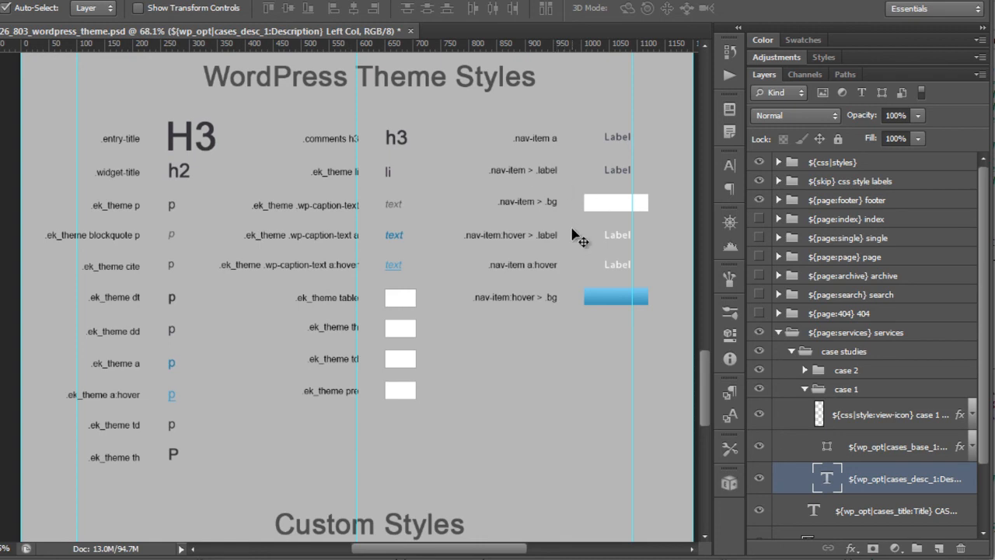
pyautogui.moveTo(556, 276)
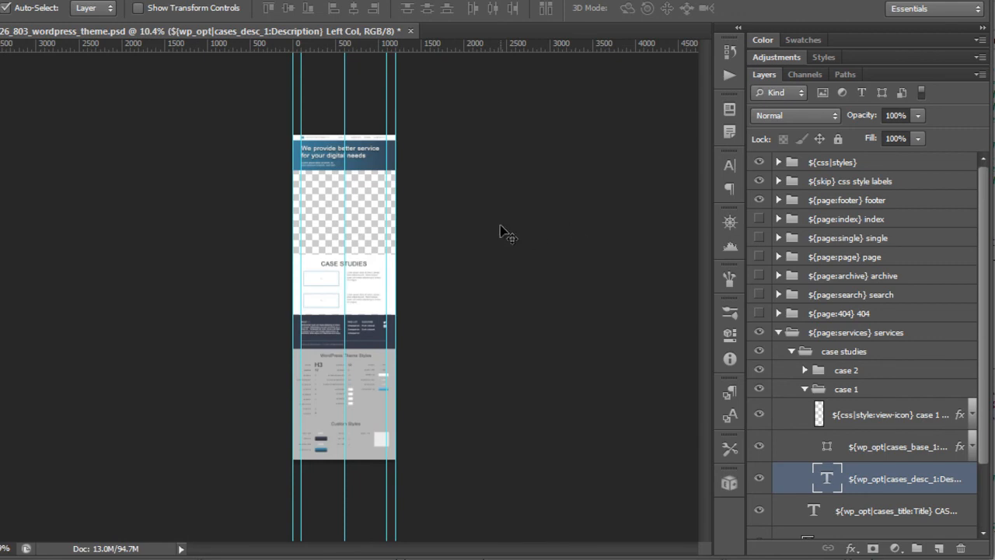
# Collapse and hide the services folder, reveal the home page layout, and launch Export Kit from the panel strip.
pyautogui.click(855, 332)
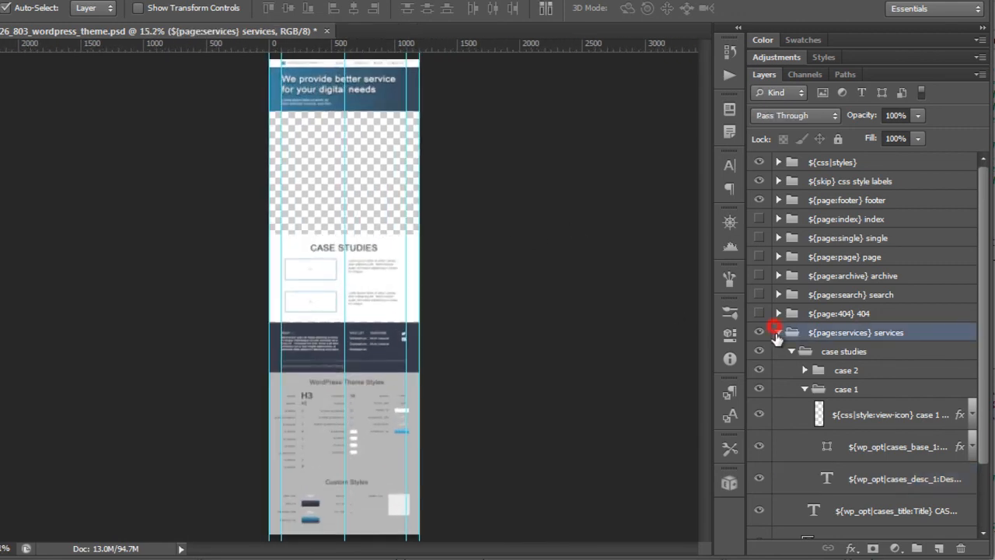
pyautogui.click(759, 333)
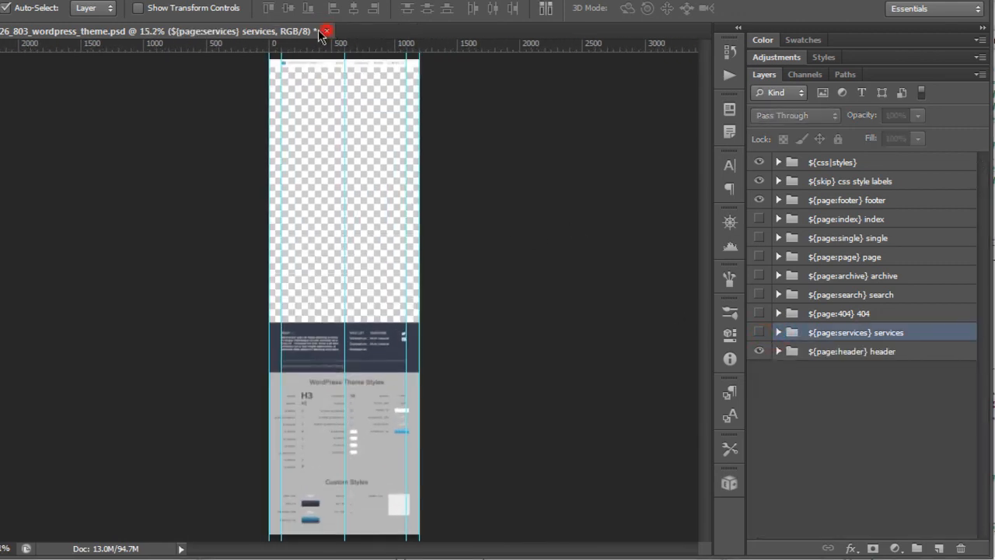
pyautogui.click(327, 31)
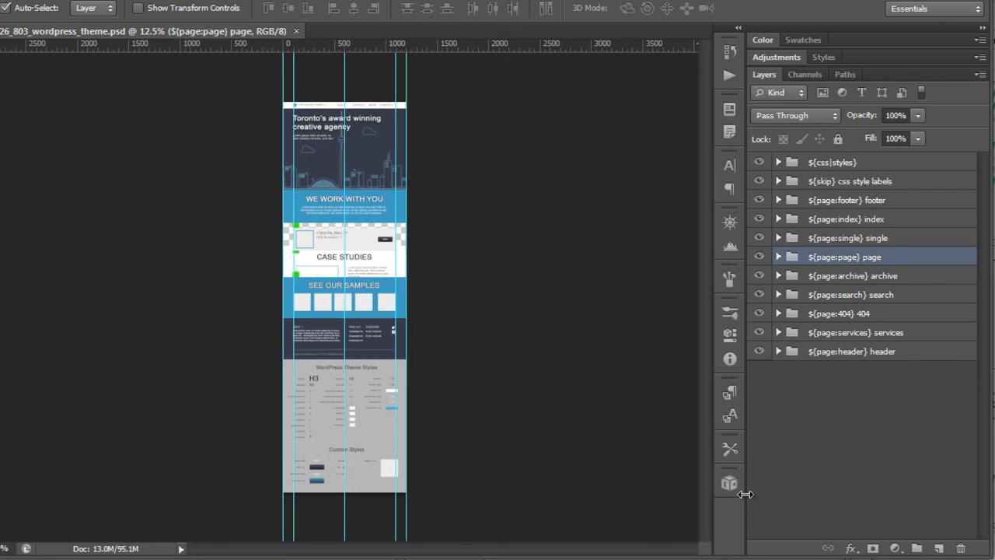
pyautogui.click(730, 482)
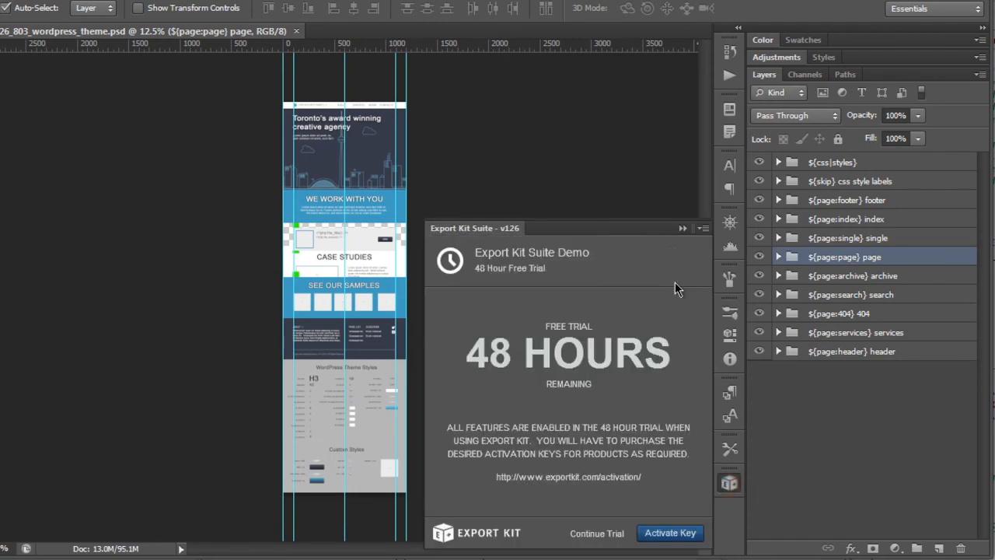
# Continue the Export Kit trial and choose WordPress as the export target in Exports.
pyautogui.click(597, 532)
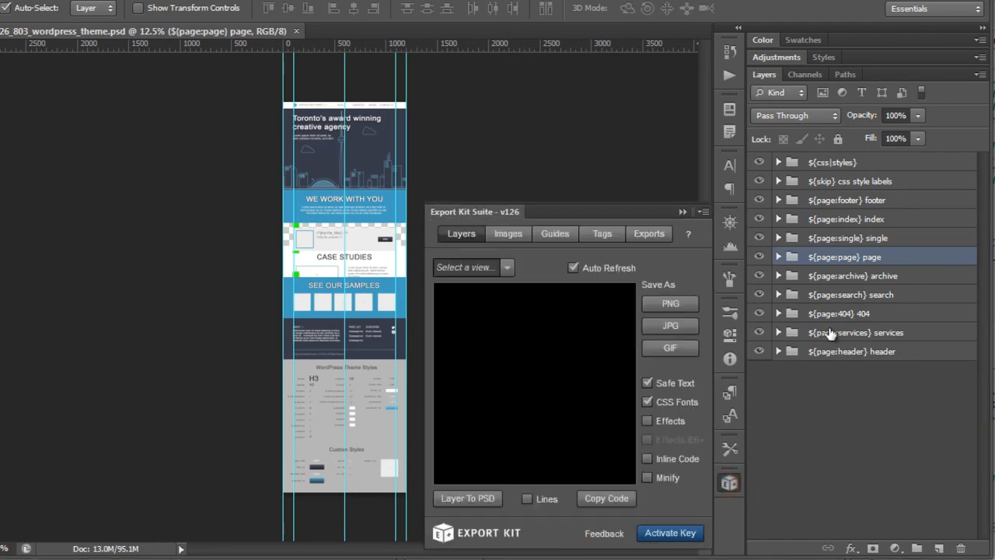
pyautogui.click(650, 234)
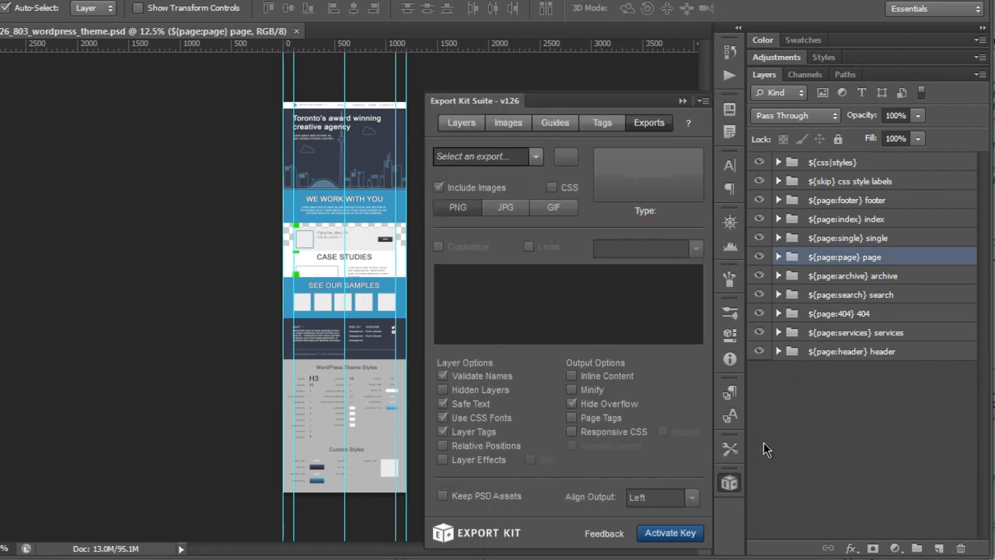
pyautogui.click(535, 155)
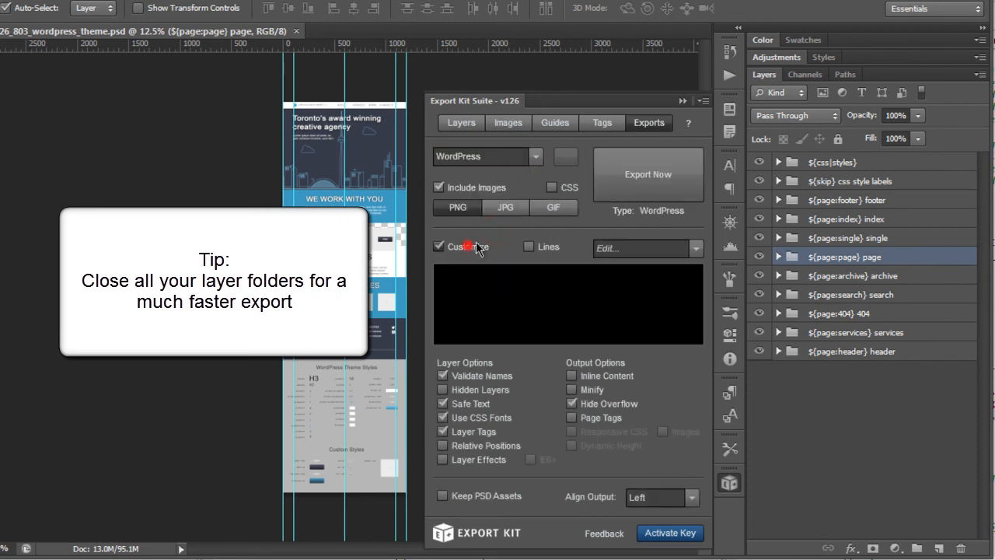
# Enable Customize with CSS, Page Tags and Dynamic Height, and centre the output alignment.
pyautogui.click(552, 186)
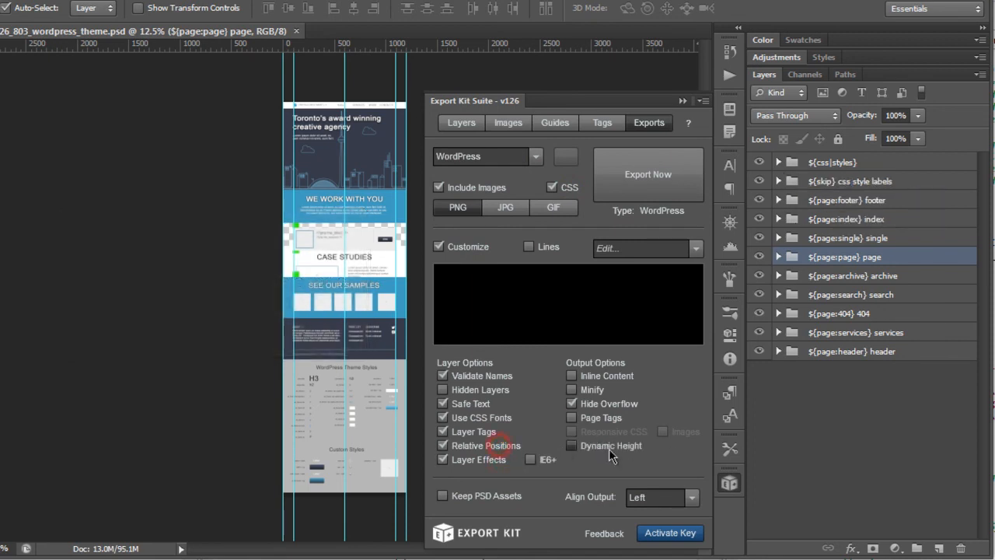
pyautogui.click(572, 416)
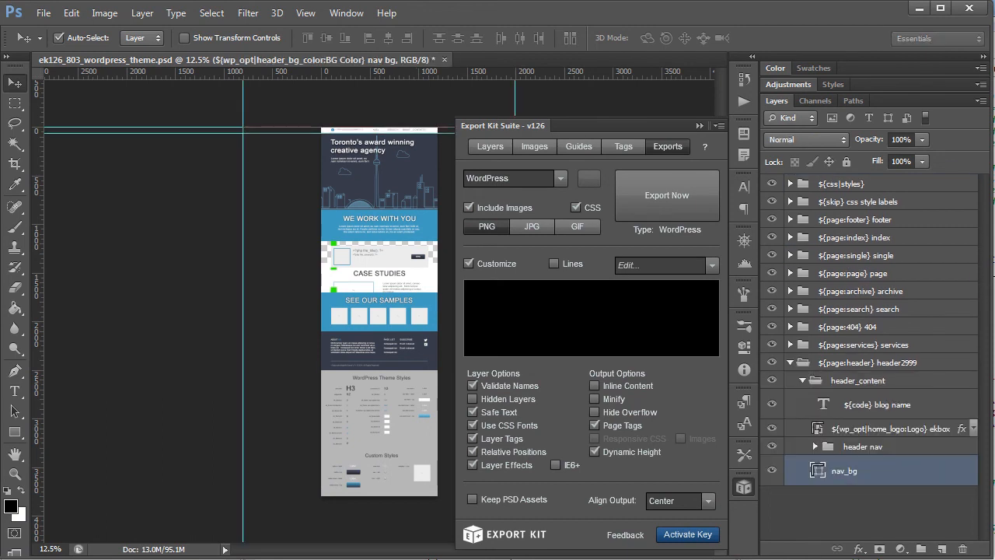
pyautogui.click(863, 444)
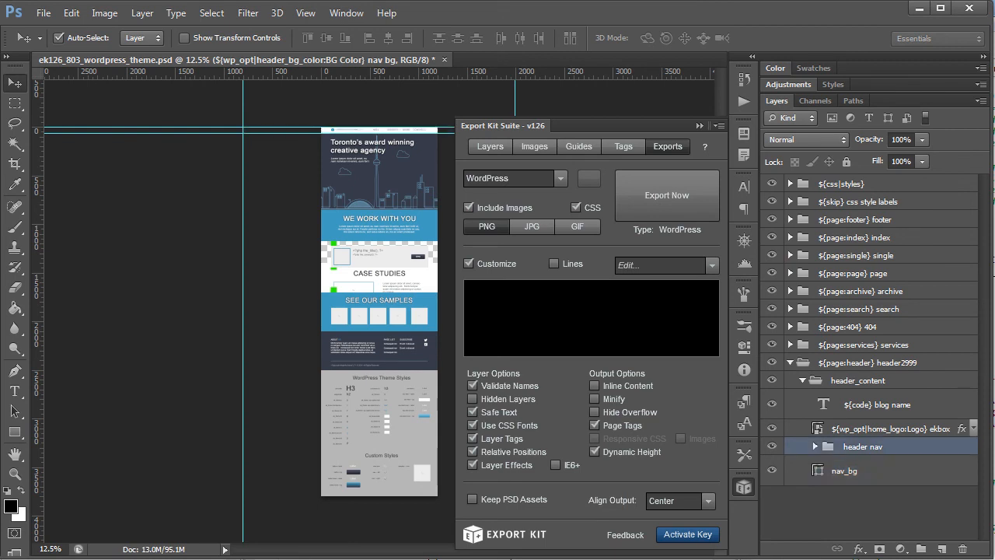